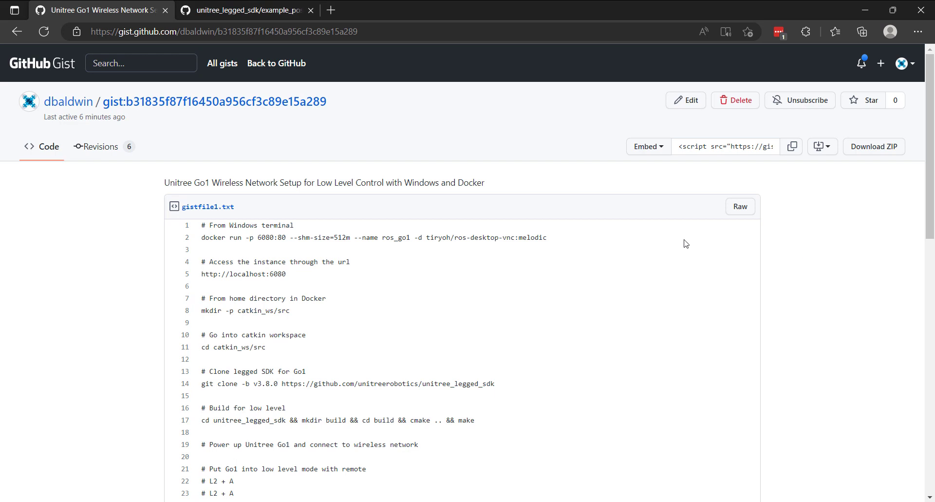
{"action": "mouse_move", "coordinate": [423, 210]}
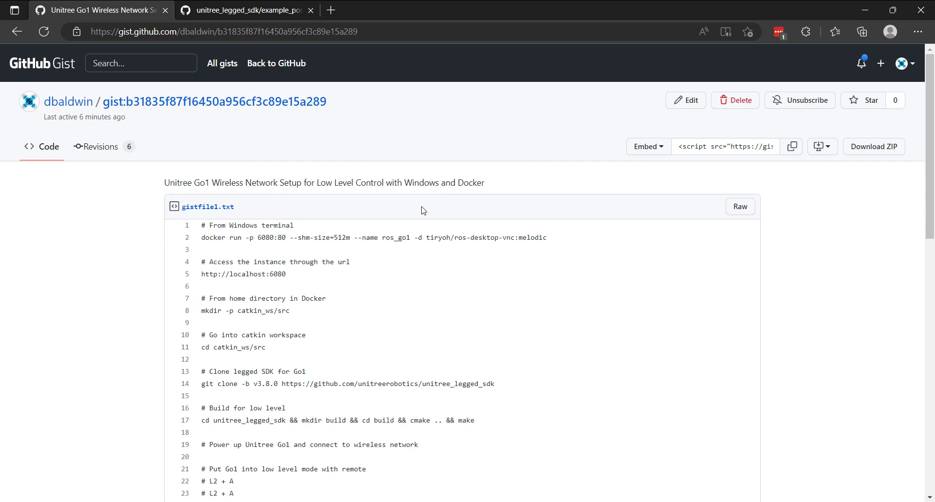
{"action": "mouse_move", "coordinate": [480, 254]}
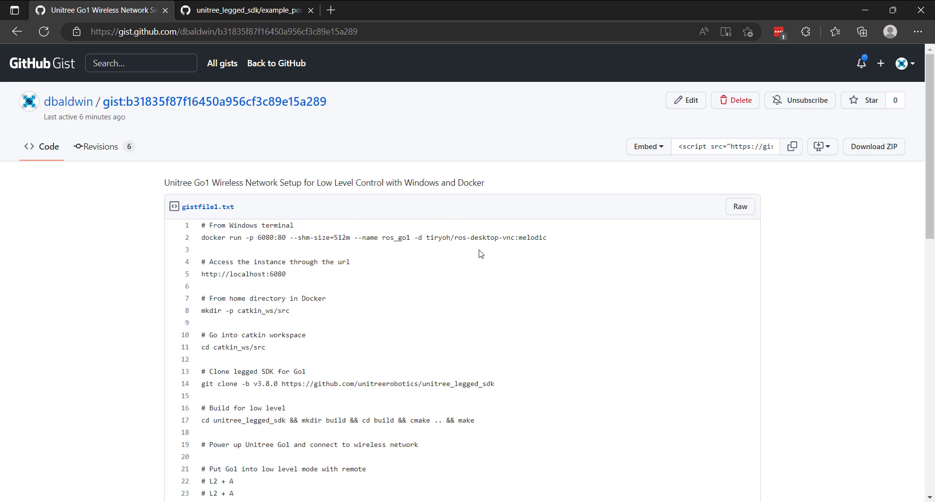
{"action": "mouse_move", "coordinate": [410, 247]}
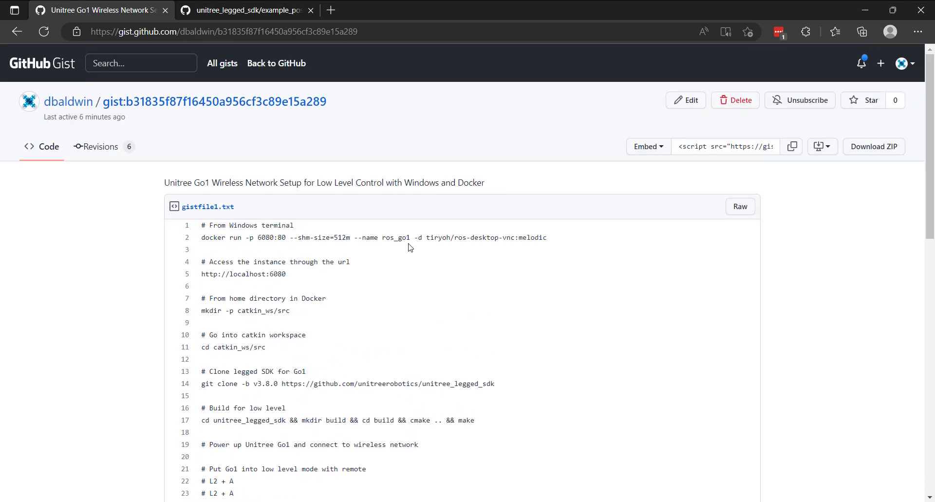
{"action": "mouse_move", "coordinate": [502, 258]}
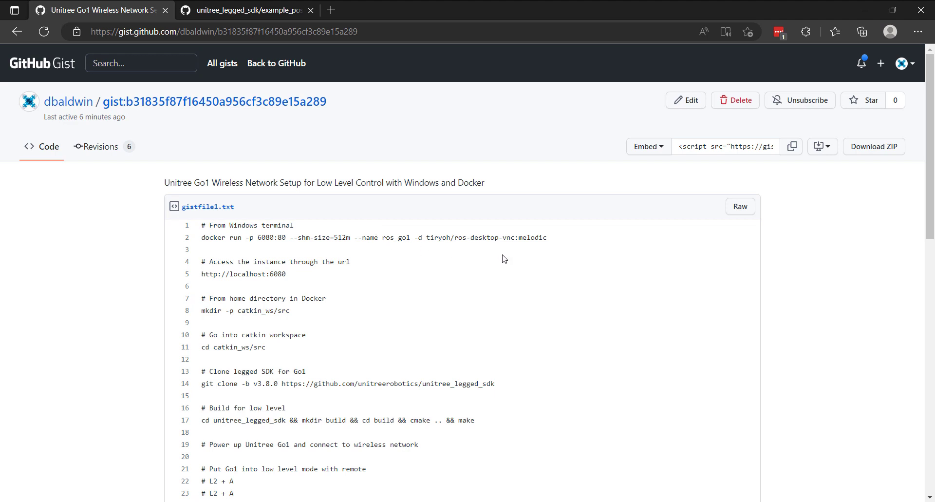
{"action": "mouse_move", "coordinate": [559, 274]}
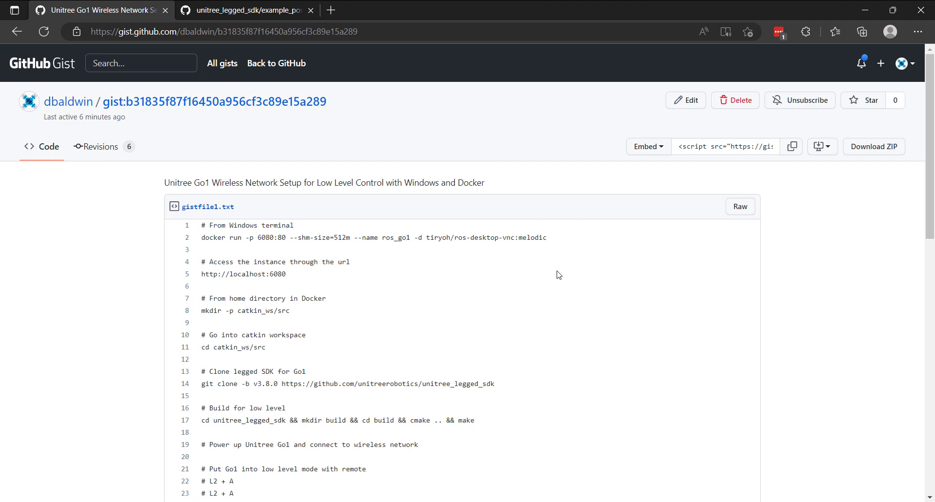
{"action": "mouse_move", "coordinate": [517, 173]}
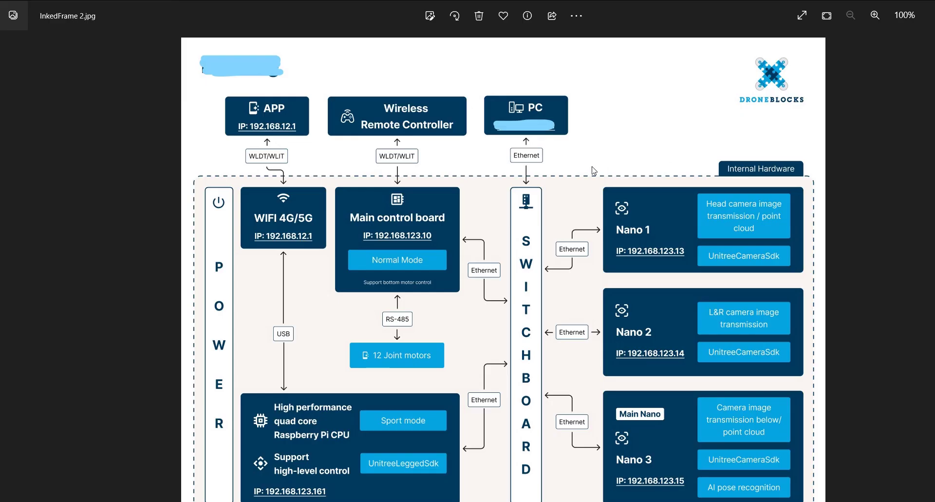
{"action": "mouse_move", "coordinate": [825, 78]}
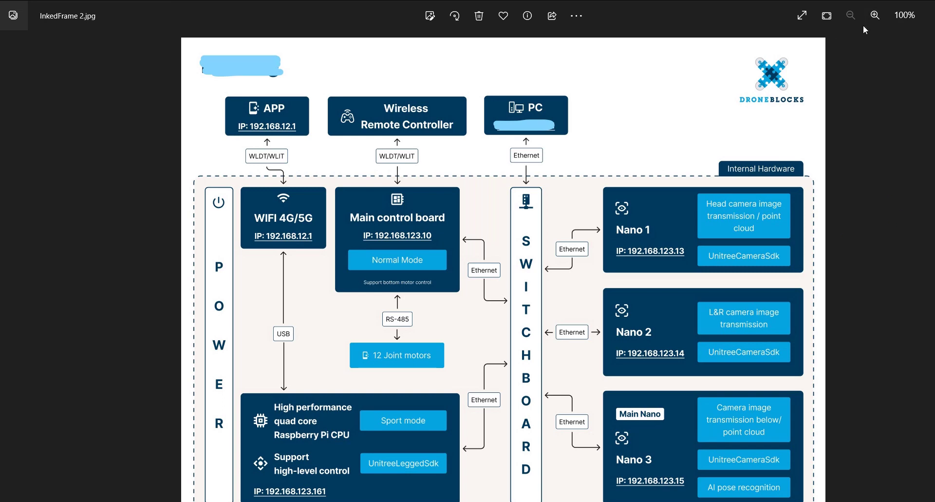
{"action": "mouse_move", "coordinate": [830, 339]}
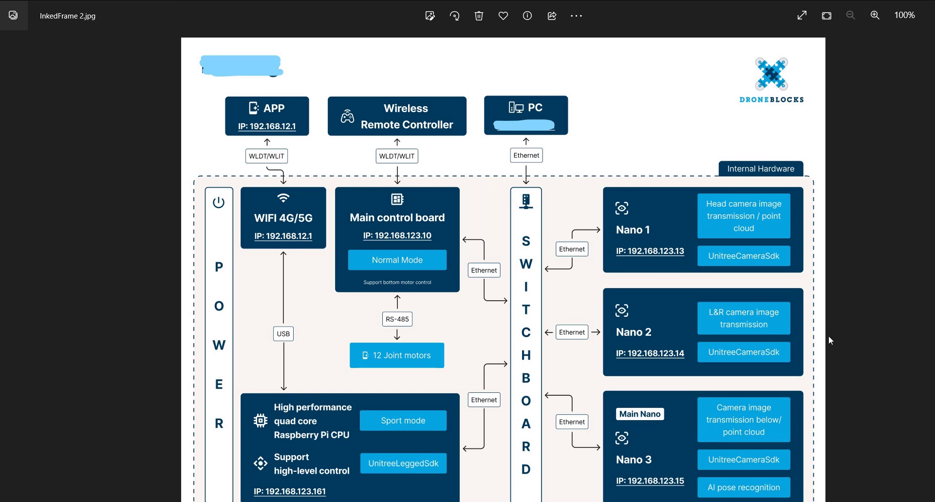
{"action": "mouse_move", "coordinate": [801, 15]}
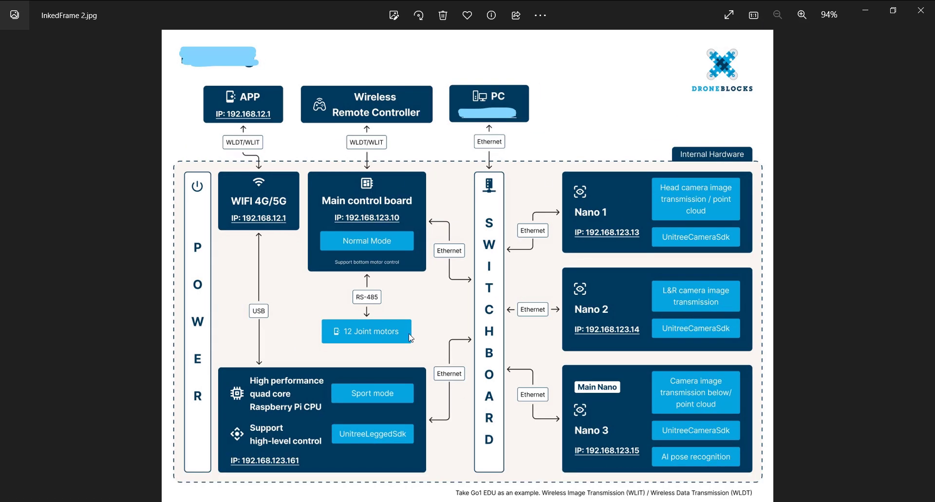
{"action": "mouse_move", "coordinate": [240, 137]}
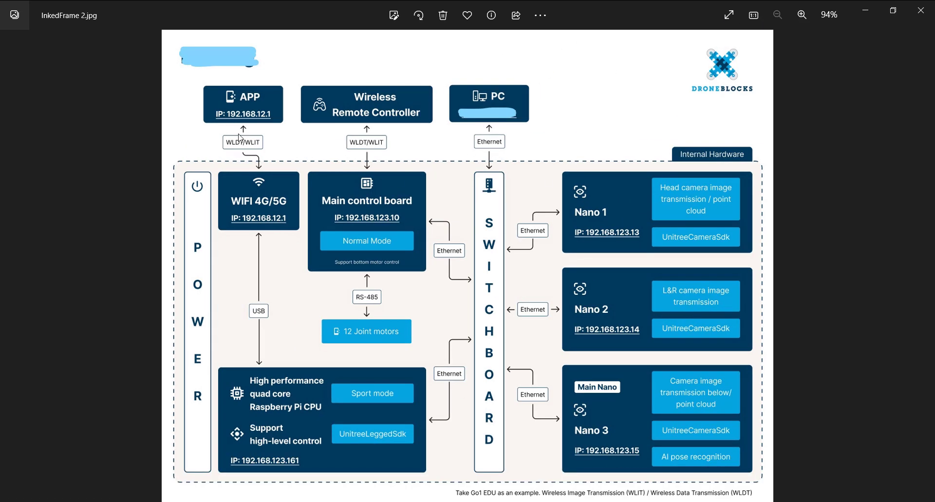
{"action": "mouse_move", "coordinate": [268, 209]}
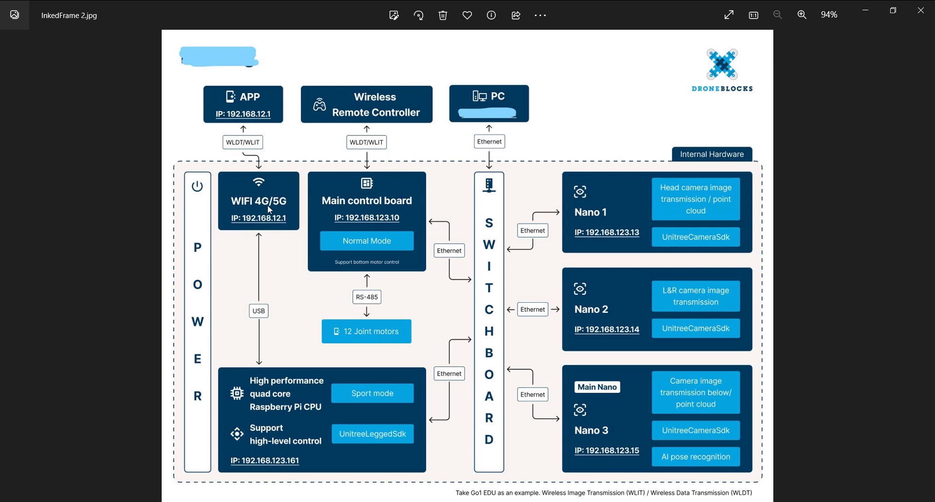
{"action": "mouse_move", "coordinate": [251, 253]}
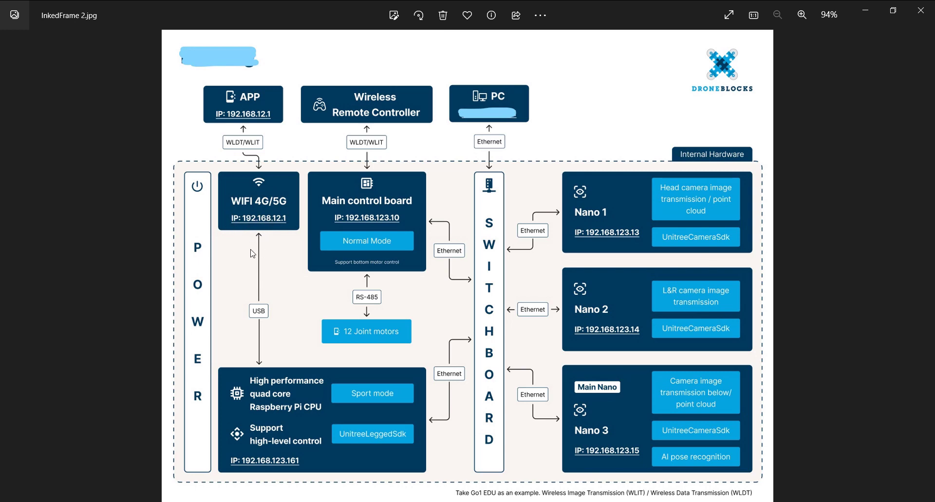
{"action": "mouse_move", "coordinate": [306, 218]}
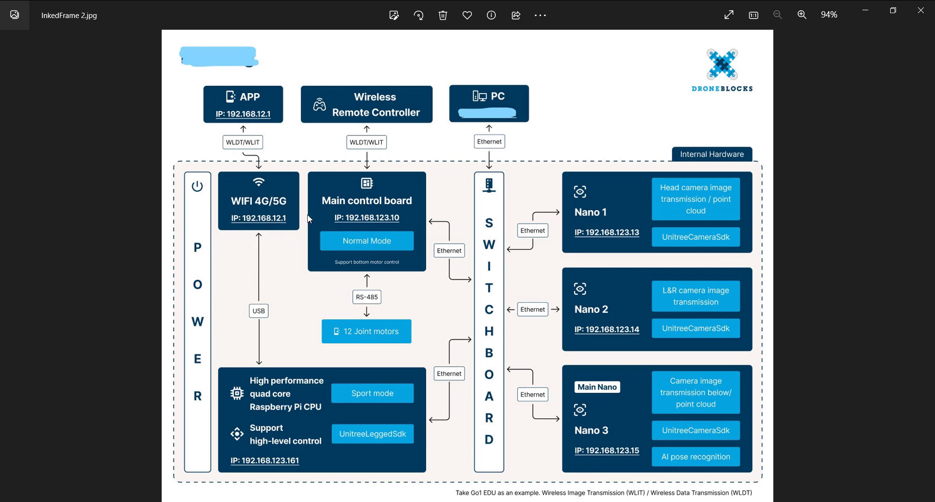
{"action": "mouse_move", "coordinate": [308, 425]}
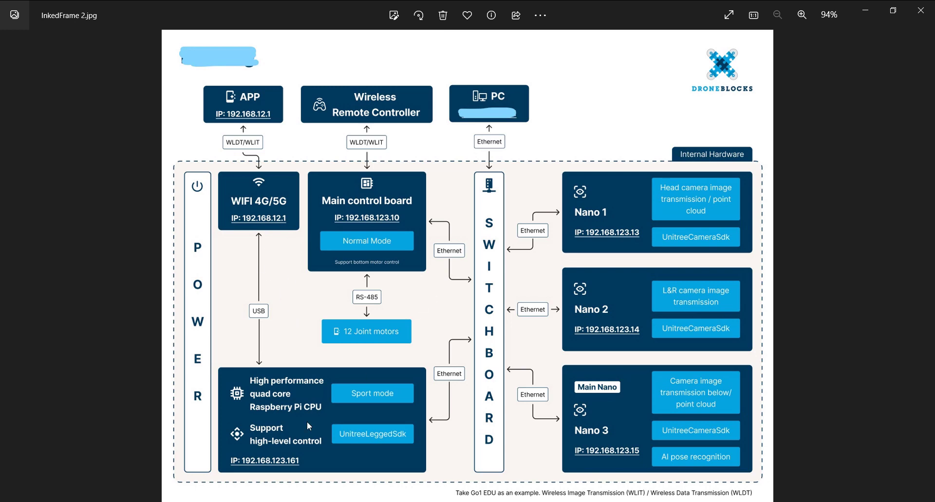
{"action": "mouse_move", "coordinate": [335, 423]}
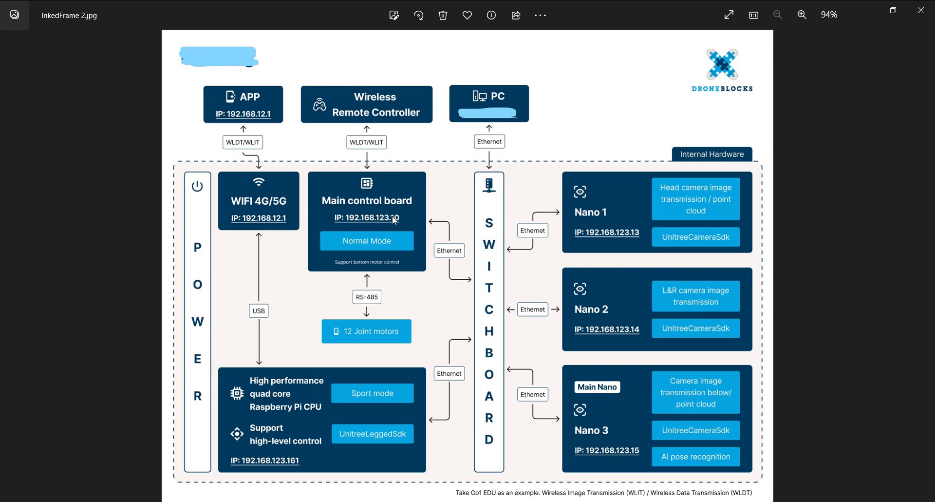
{"action": "mouse_move", "coordinate": [365, 253]}
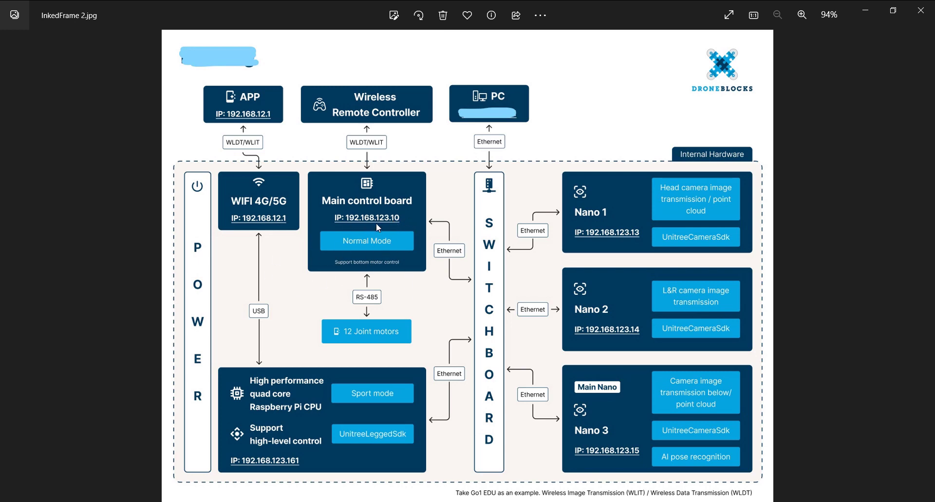
{"action": "mouse_move", "coordinate": [371, 361]}
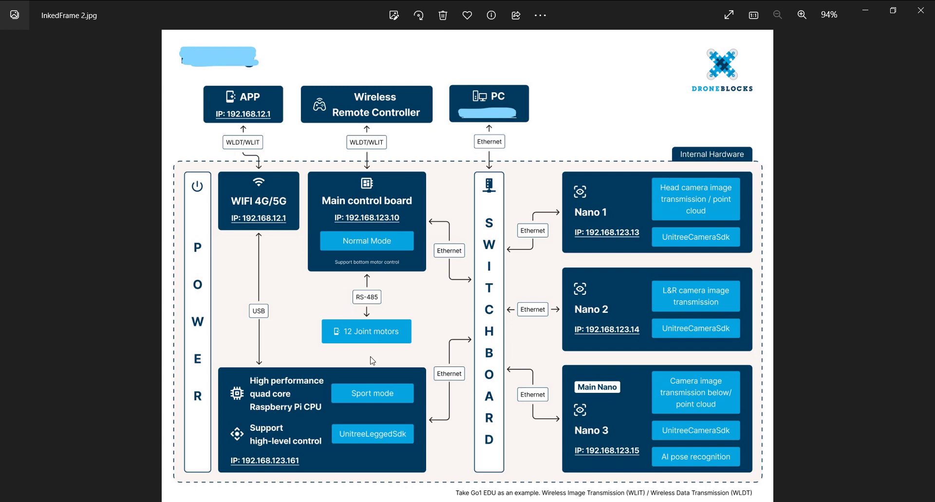
{"action": "mouse_move", "coordinate": [394, 256]}
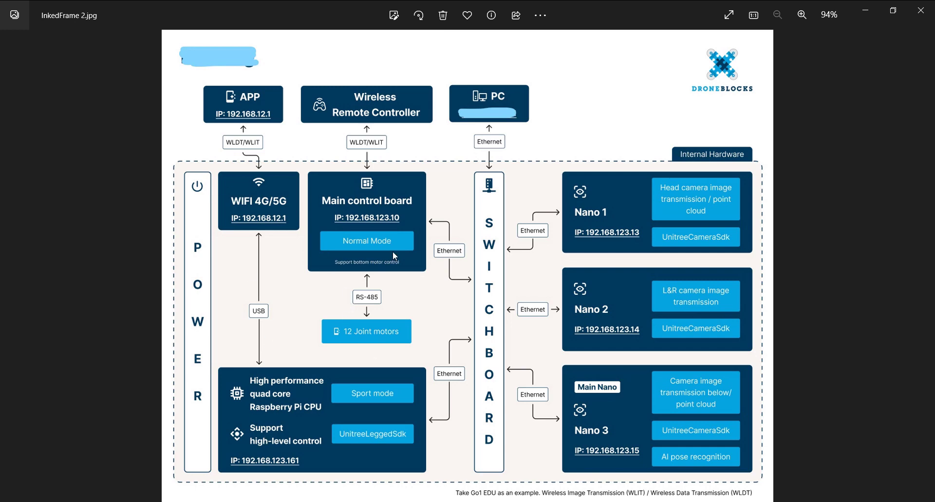
{"action": "mouse_move", "coordinate": [660, 106]}
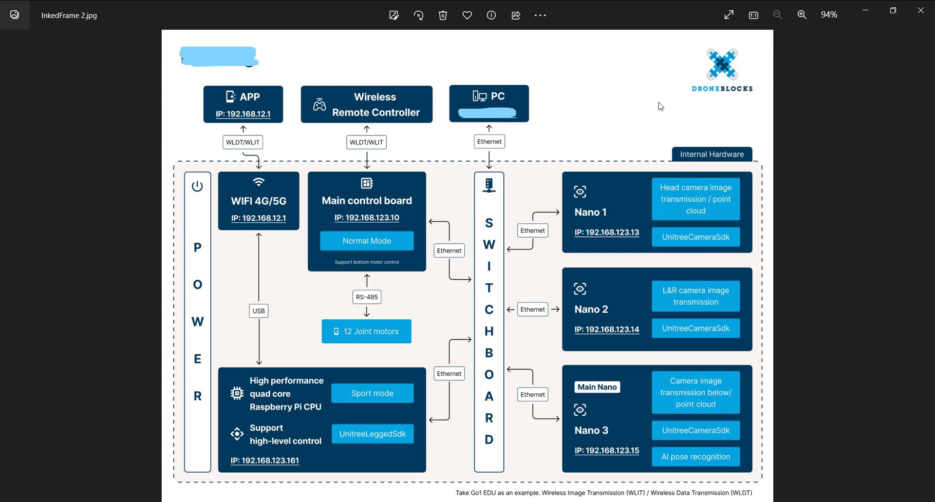
{"action": "mouse_move", "coordinate": [578, 116]}
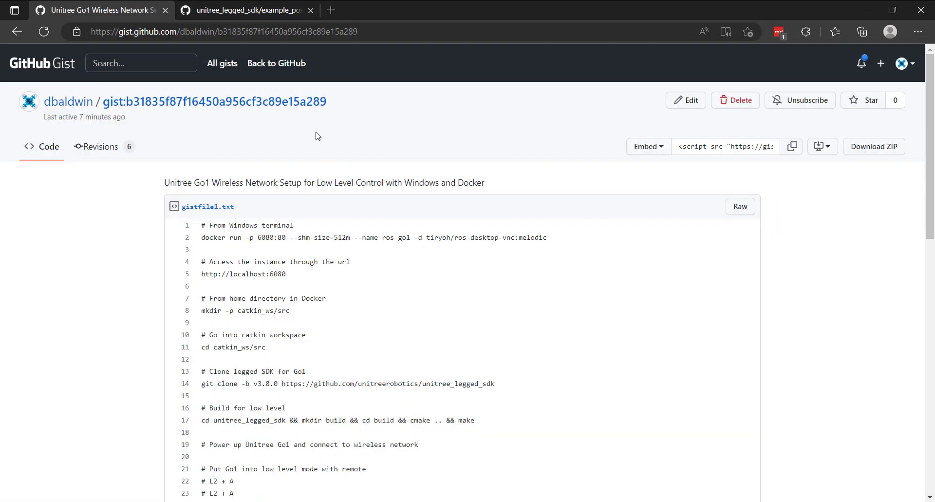
Locate the UDP target address 192.168.123.10 in example_position.cpp and compare it with the network diagram
{"action": "left_click", "coordinate": [244, 10]}
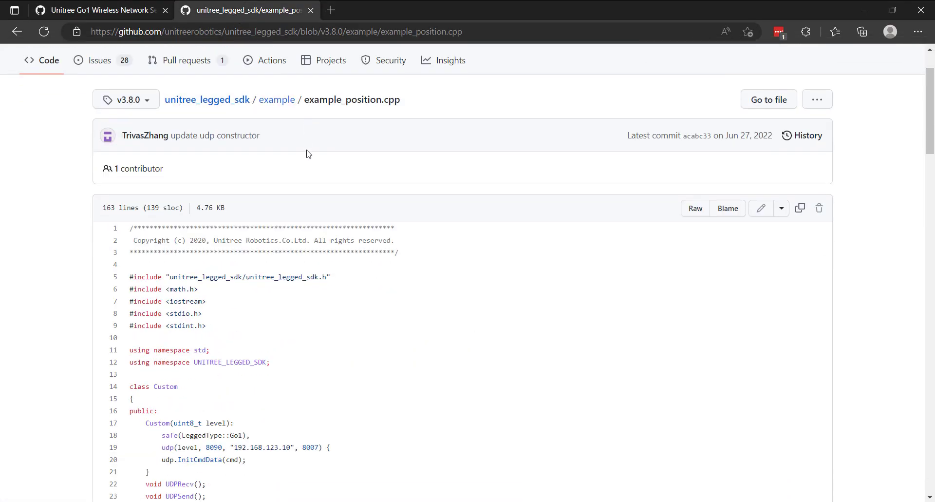
{"action": "scroll", "scroll_direction": "down", "scroll_amount": 3}
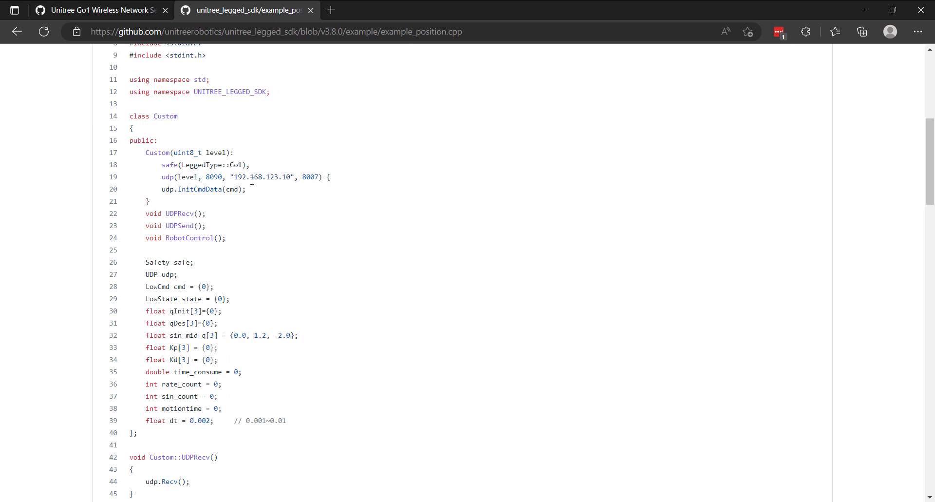
{"action": "double_click", "coordinate": [261, 176]}
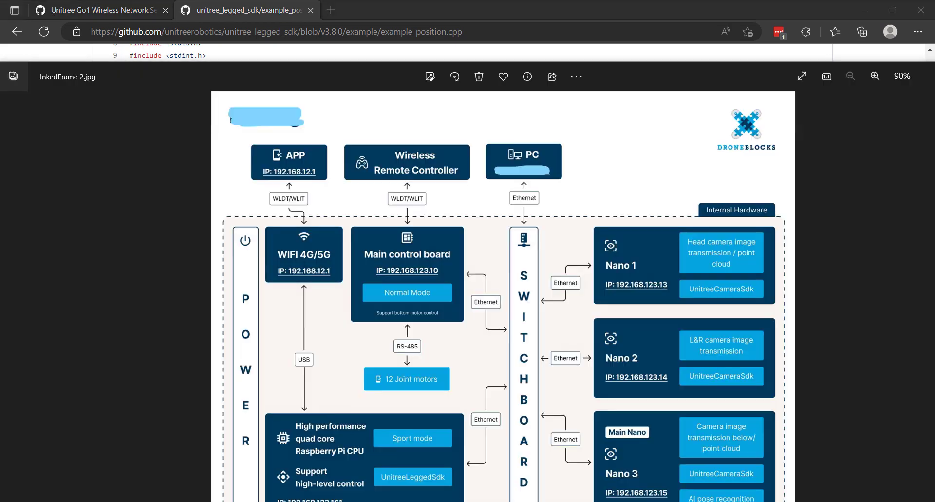
{"action": "mouse_move", "coordinate": [502, 17]}
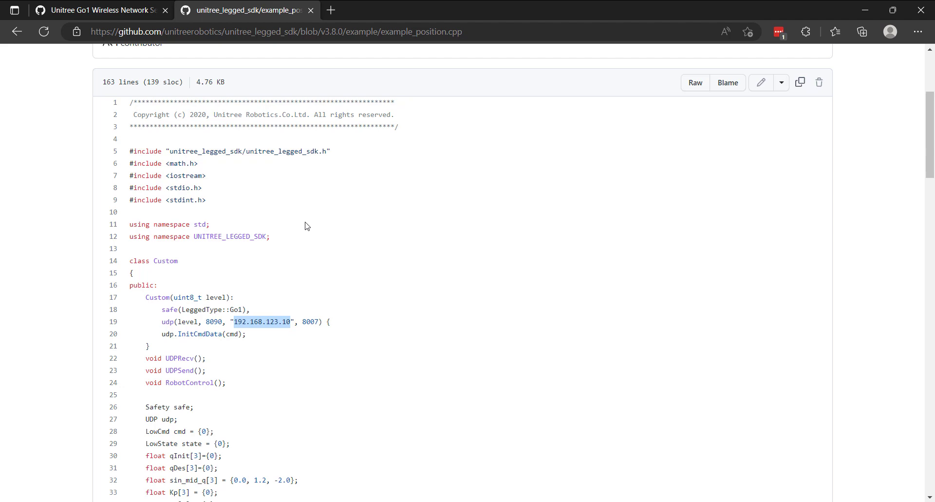
{"action": "scroll", "scroll_direction": "down", "scroll_amount": 3}
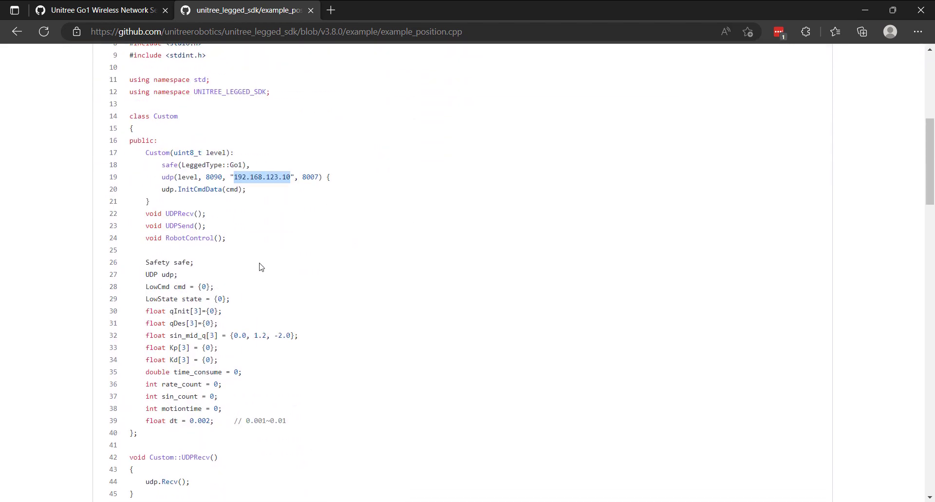
{"action": "scroll", "scroll_direction": "down", "scroll_amount": 3}
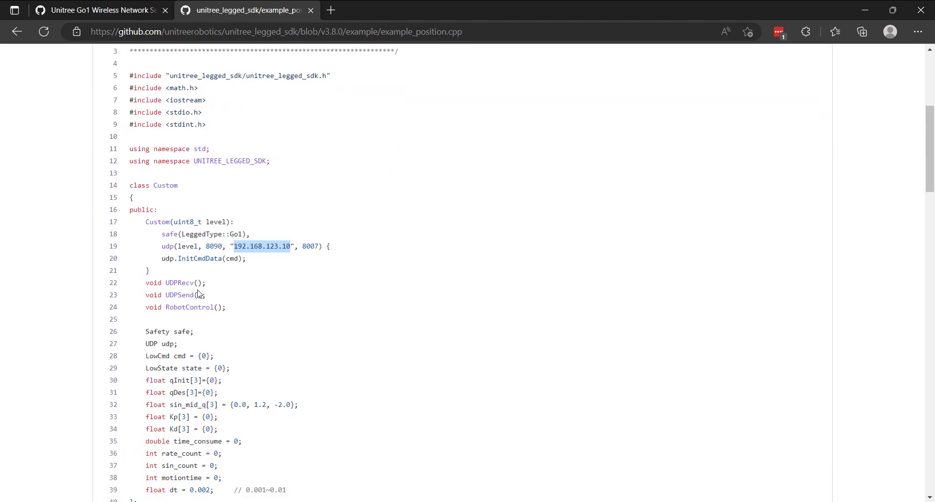
{"action": "scroll", "scroll_direction": "down", "scroll_amount": 3}
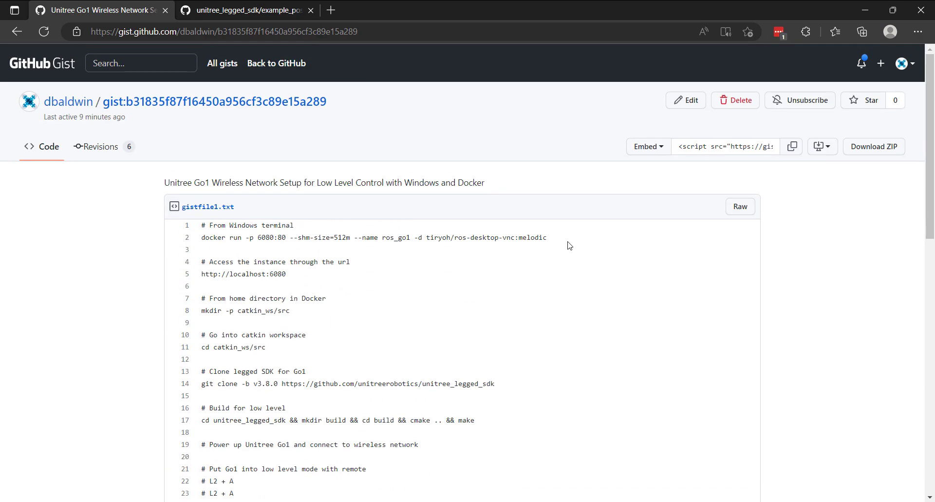
Bring the ros_go1 docker run command into view in the gist setup notes
{"action": "scroll", "scroll_direction": "down", "scroll_amount": 3}
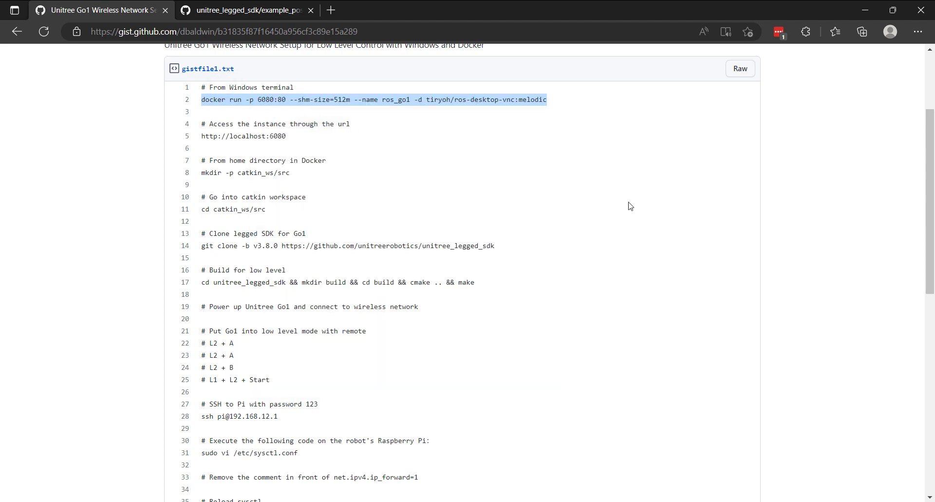
{"action": "mouse_move", "coordinate": [498, 287]}
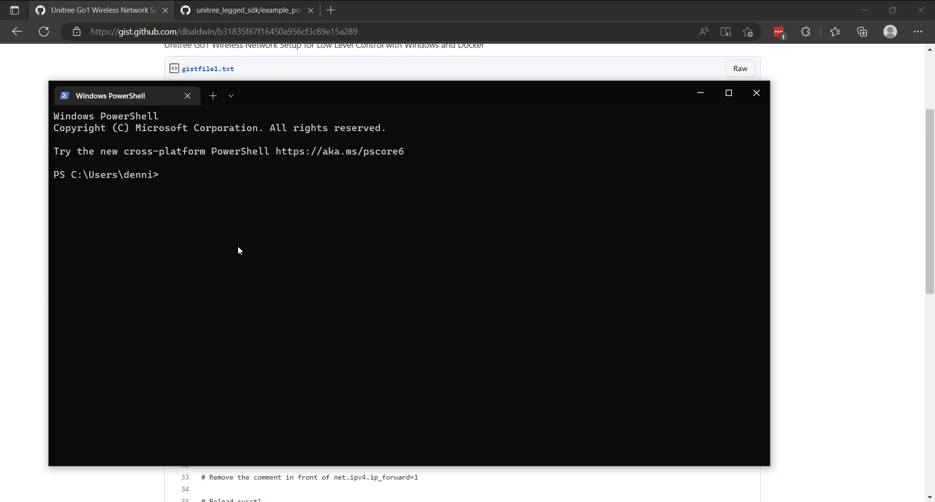
Enter the docker run command for ros_go1 on tiryoh/ros-desktop-vnc:melodic, mapping port 6080 to 80
{"action": "type", "text": "docker run -p 6080:80 --shm-size=512m --name ros_go1 -d tiryoh/ros-desktop-vnc:melodic"}
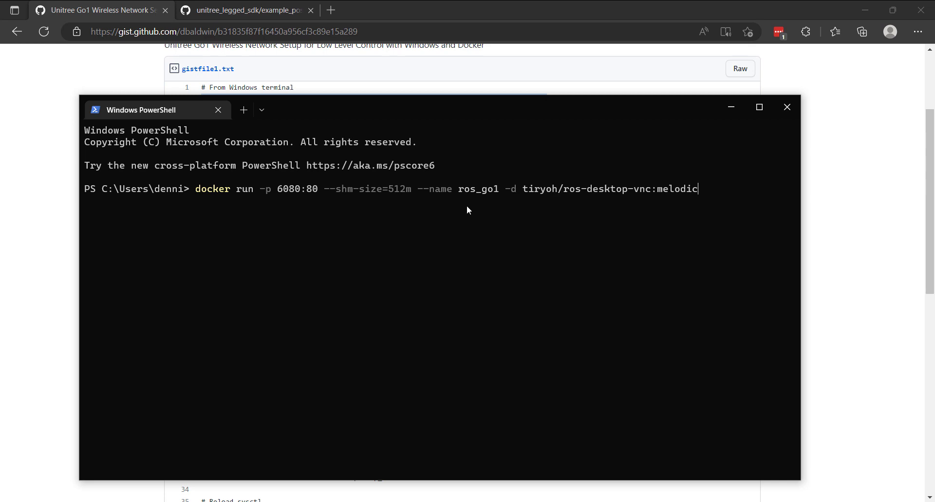
{"action": "mouse_move", "coordinate": [630, 253]}
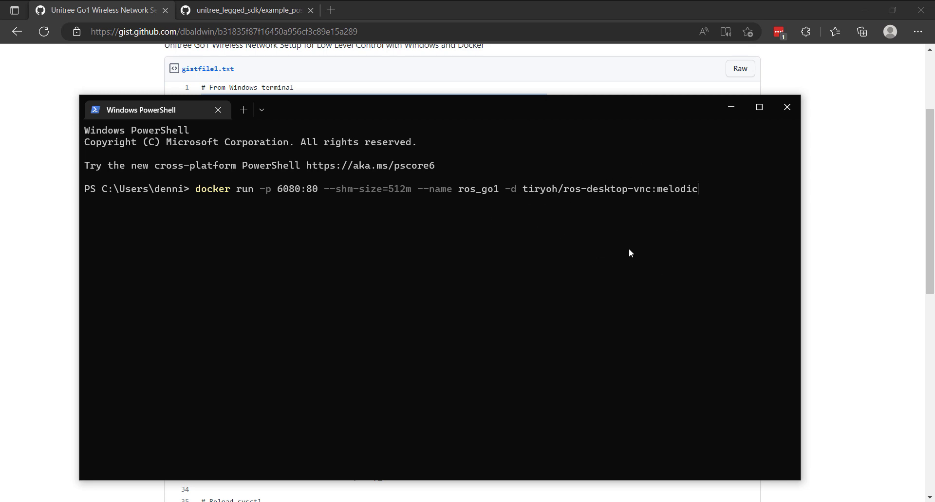
{"action": "mouse_move", "coordinate": [635, 245]}
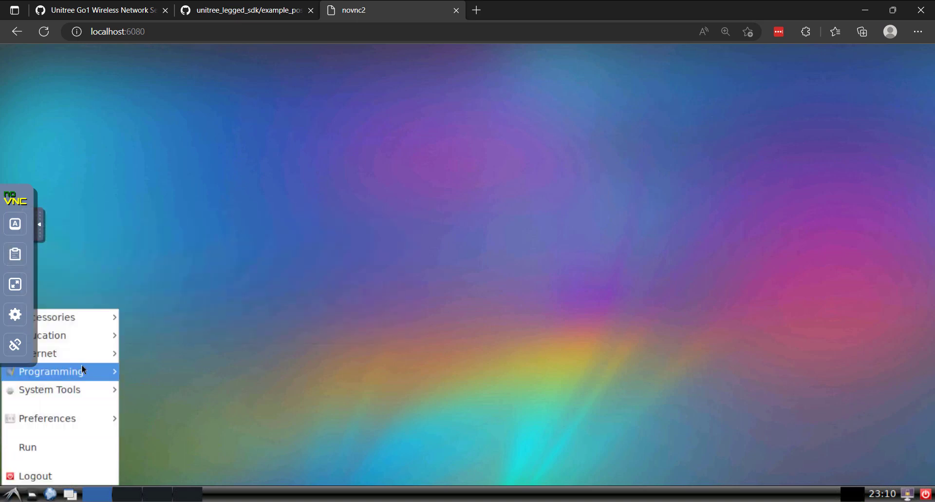
{"action": "mouse_move", "coordinate": [42, 352]}
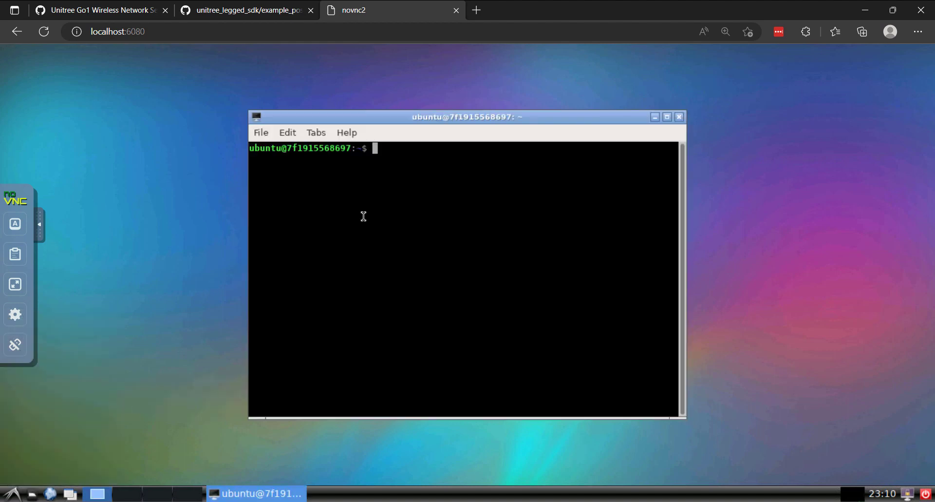
Run sudo apt update in the container terminal before installing iputils-ping
{"action": "type", "text": "sudo apt update"}
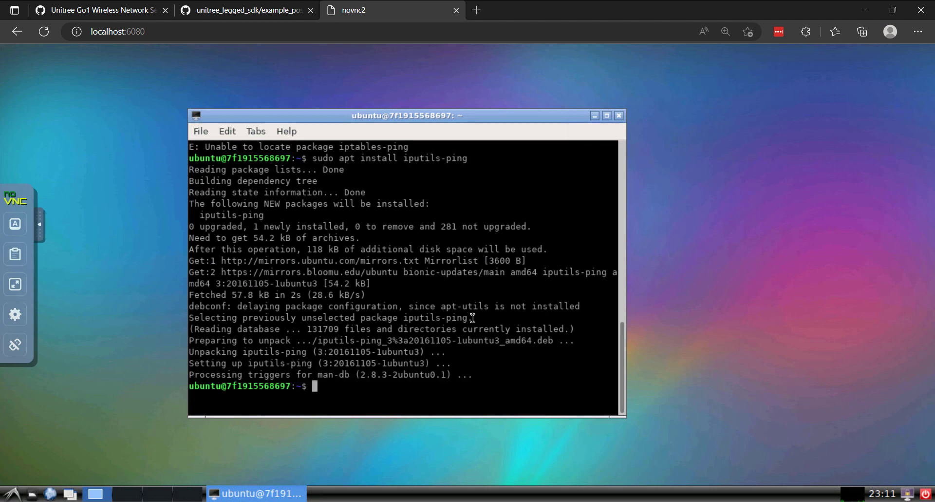
{"action": "mouse_move", "coordinate": [321, 120]}
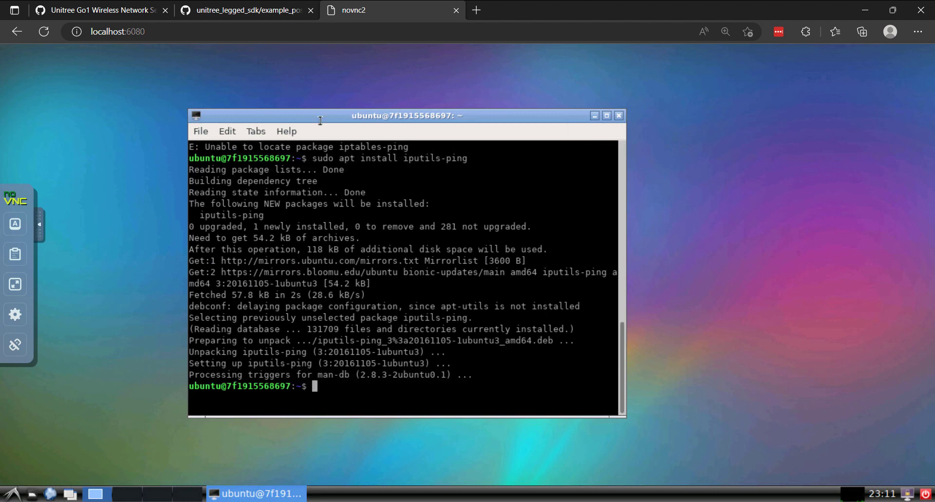
{"action": "mouse_move", "coordinate": [750, 345]}
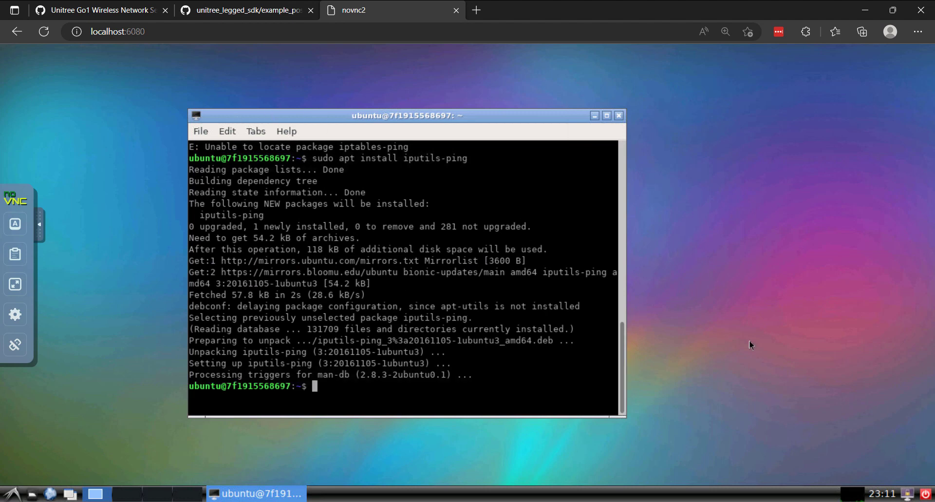
{"action": "mouse_move", "coordinate": [887, 361]}
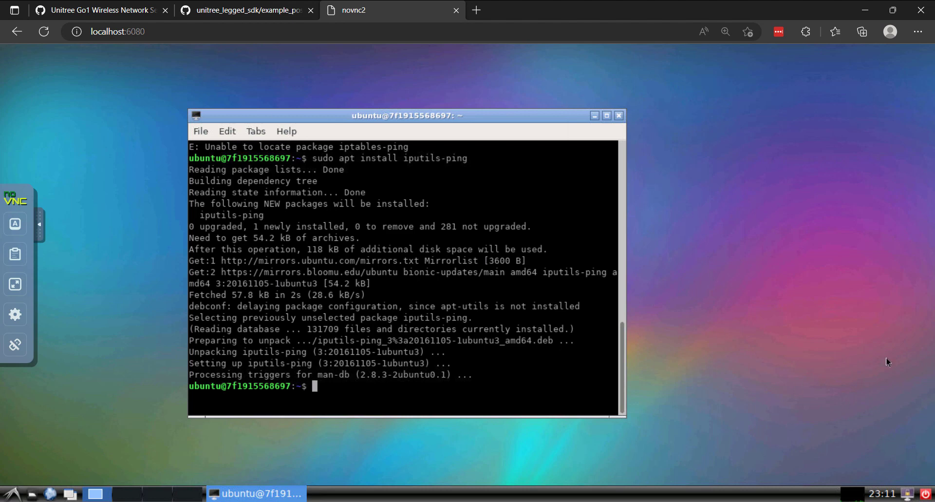
{"action": "mouse_move", "coordinate": [378, 222]}
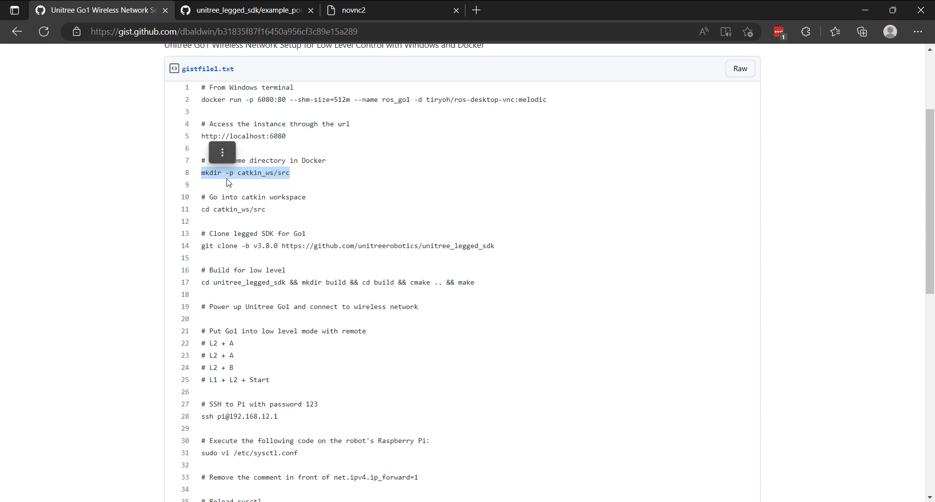
{"action": "mouse_move", "coordinate": [367, 171]}
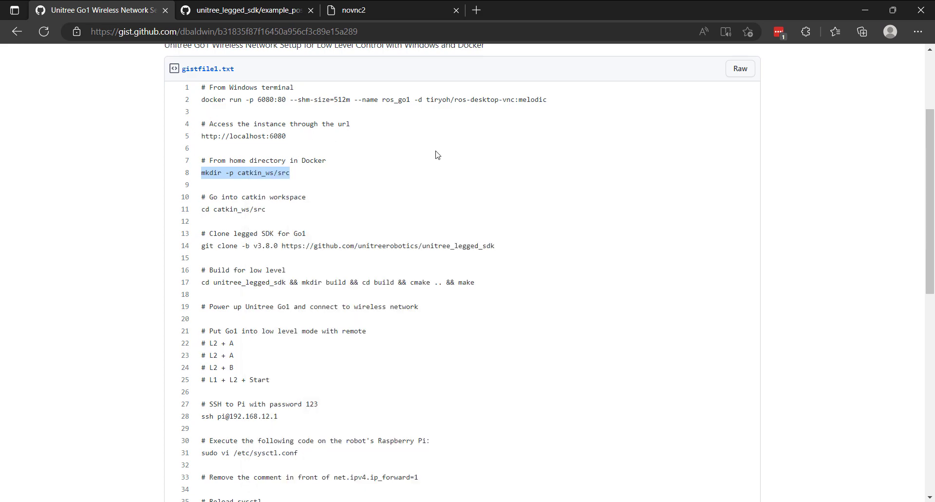
{"action": "mouse_move", "coordinate": [310, 207]}
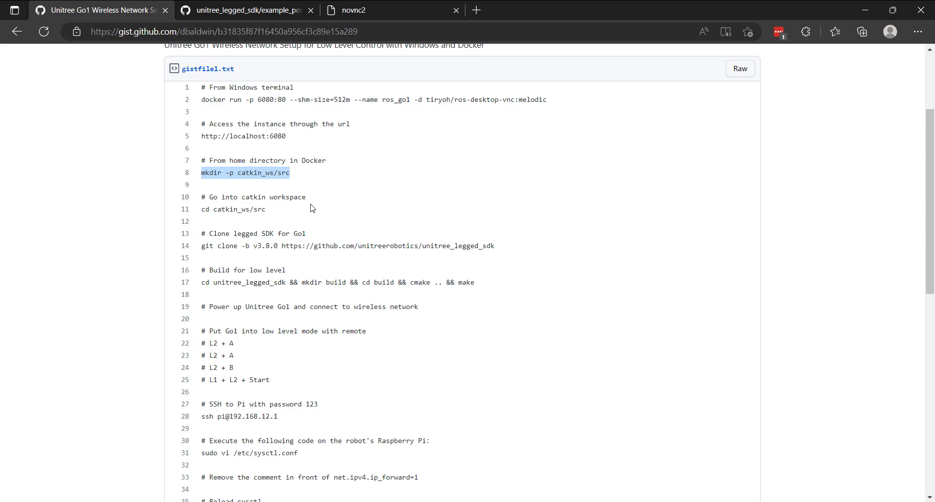
{"action": "mouse_move", "coordinate": [350, 63]}
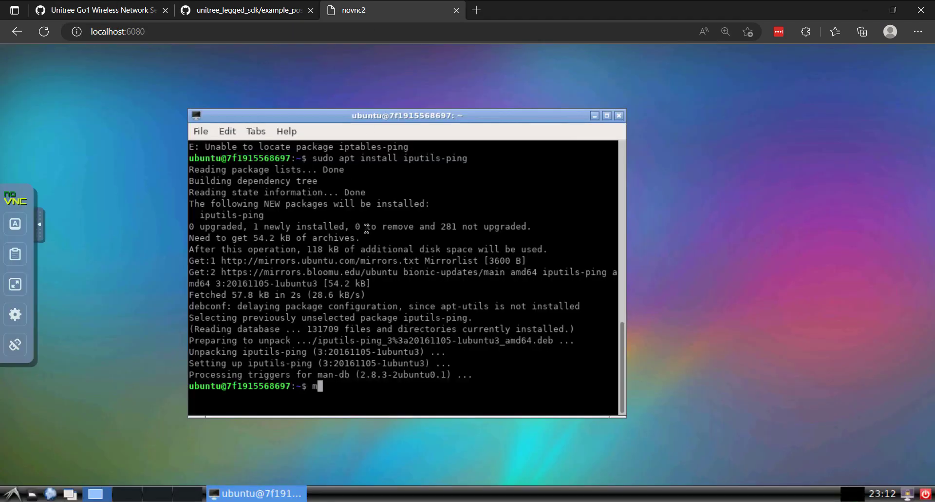
Enter catkin_ws/src and paste the unitree_legged_sdk v3.8.0 clone command via the shared clipboard
{"action": "left_click", "coordinate": [95, 9]}
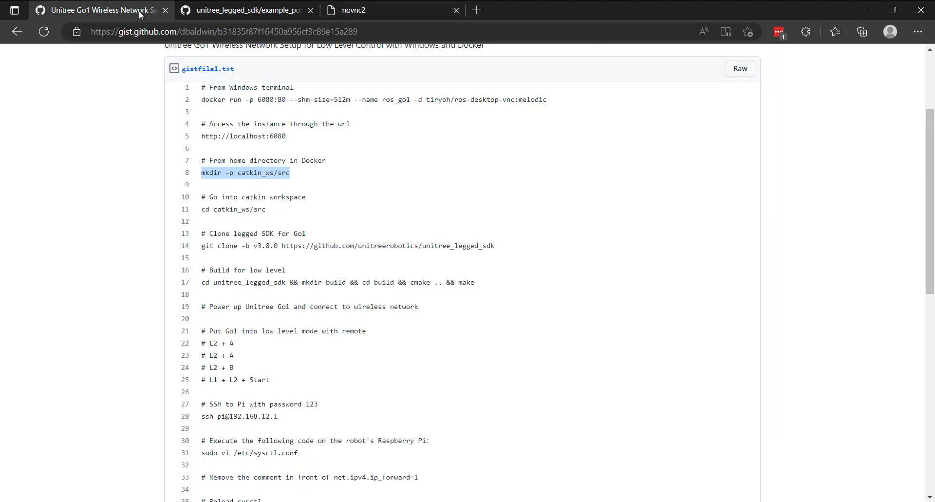
{"action": "mouse_move", "coordinate": [304, 241]}
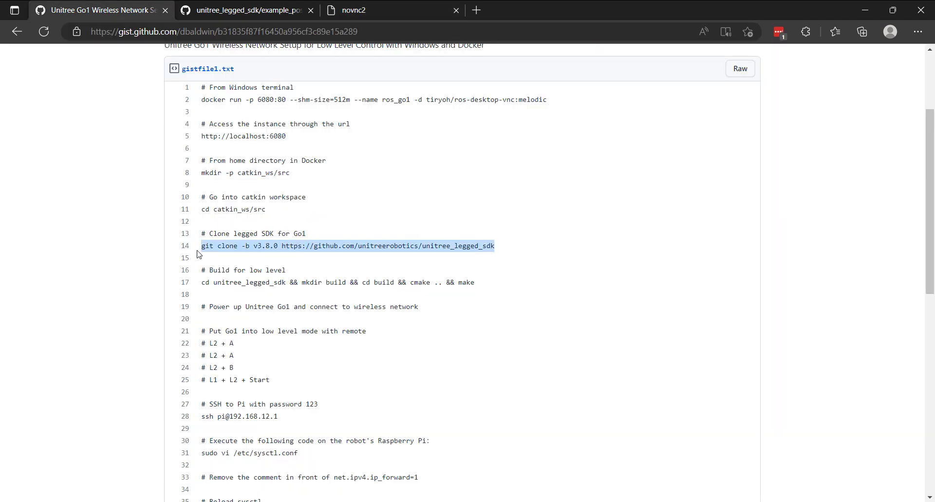
{"action": "mouse_move", "coordinate": [293, 257]}
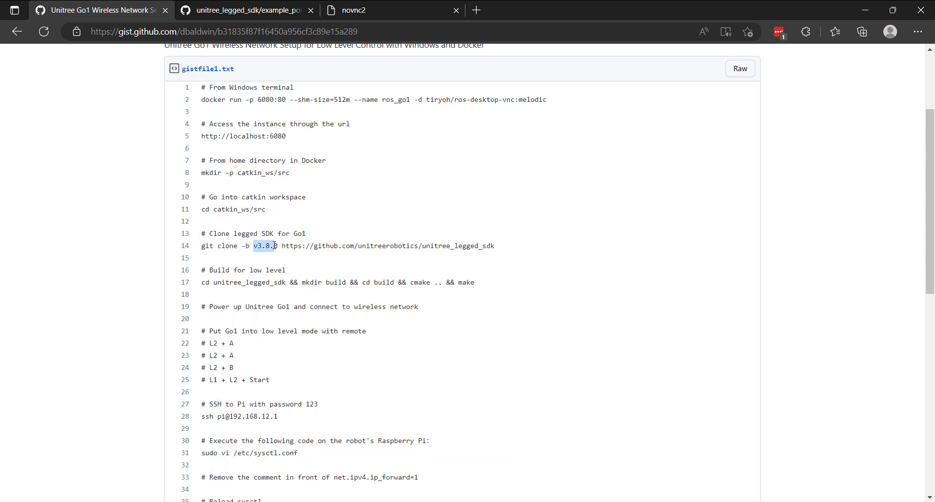
{"action": "left_click", "coordinate": [458, 61]}
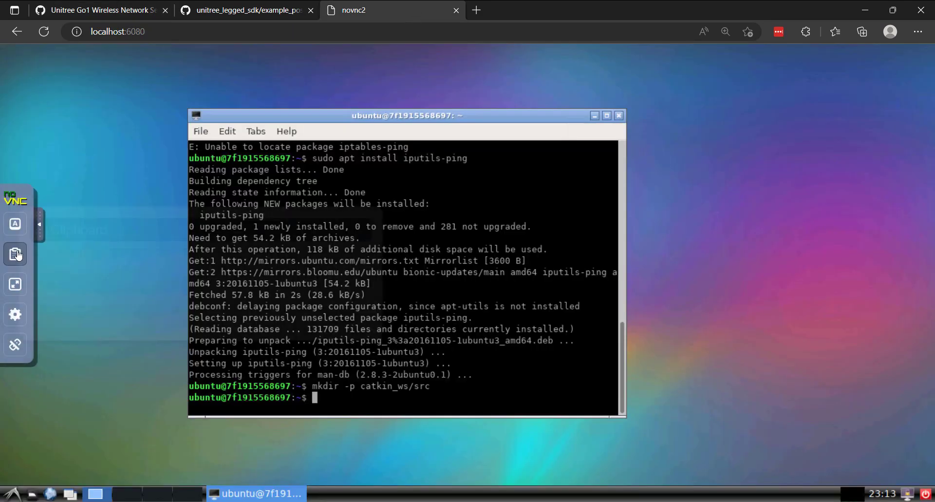
{"action": "left_click", "coordinate": [15, 255]}
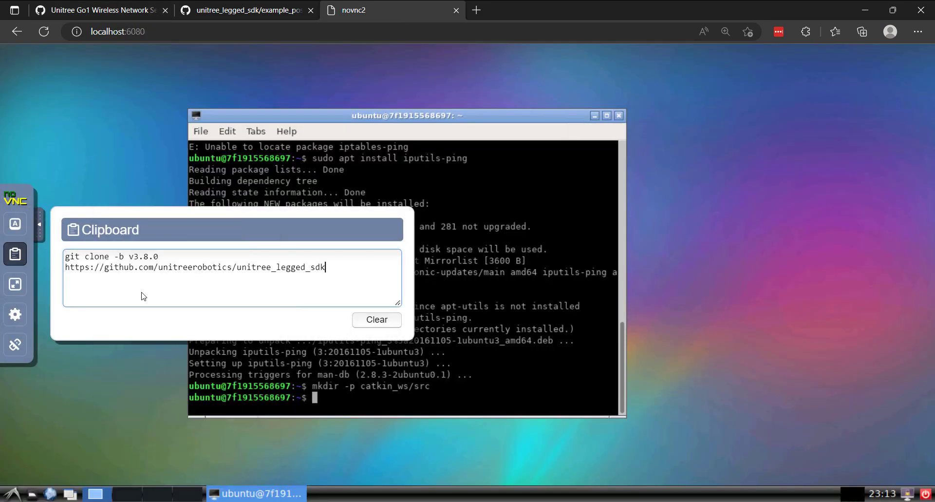
{"action": "mouse_move", "coordinate": [15, 253]}
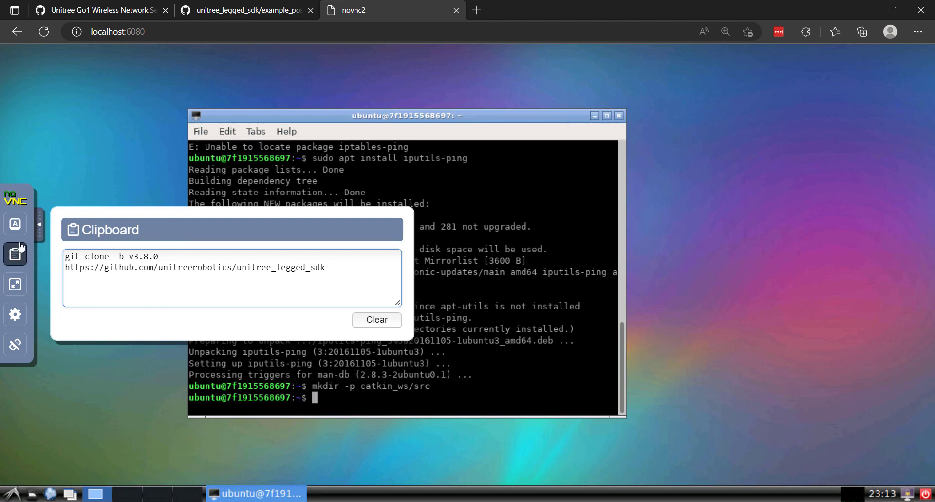
{"action": "left_click", "coordinate": [14, 254]}
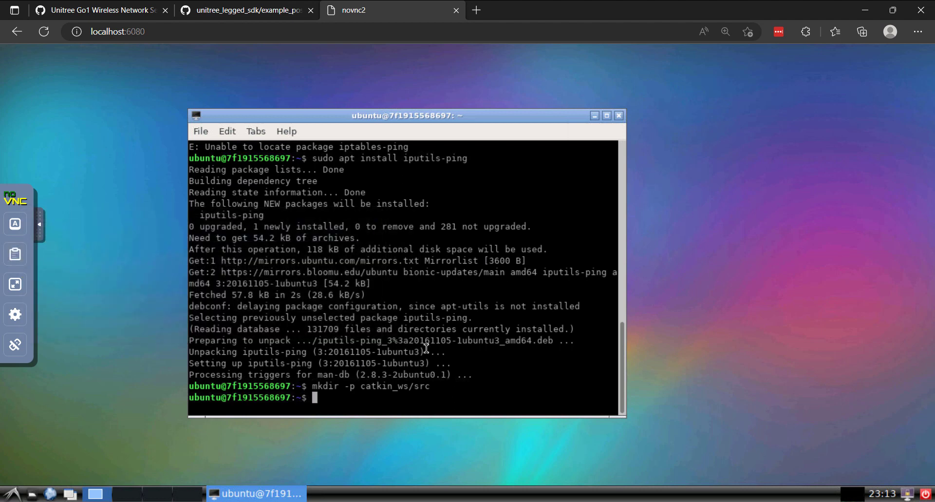
{"action": "type", "text": "cd catkin_ws/sr"}
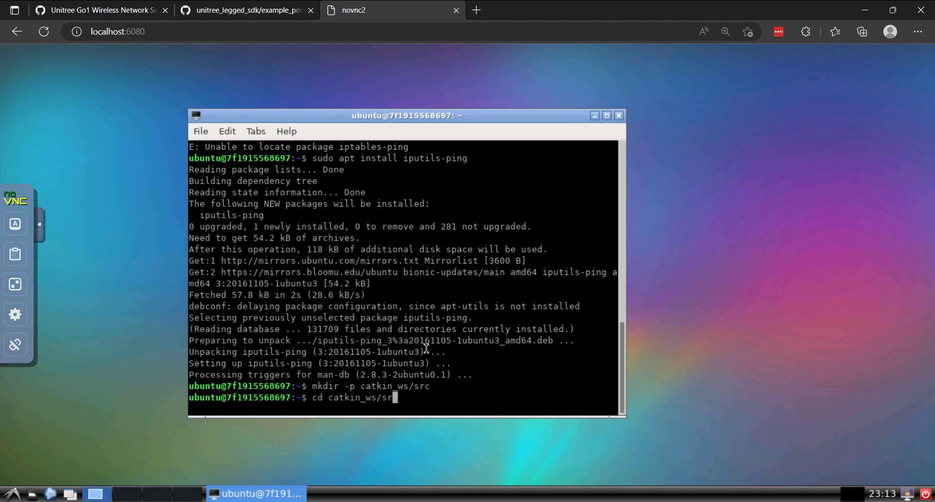
{"action": "right_click", "coordinate": [425, 349]}
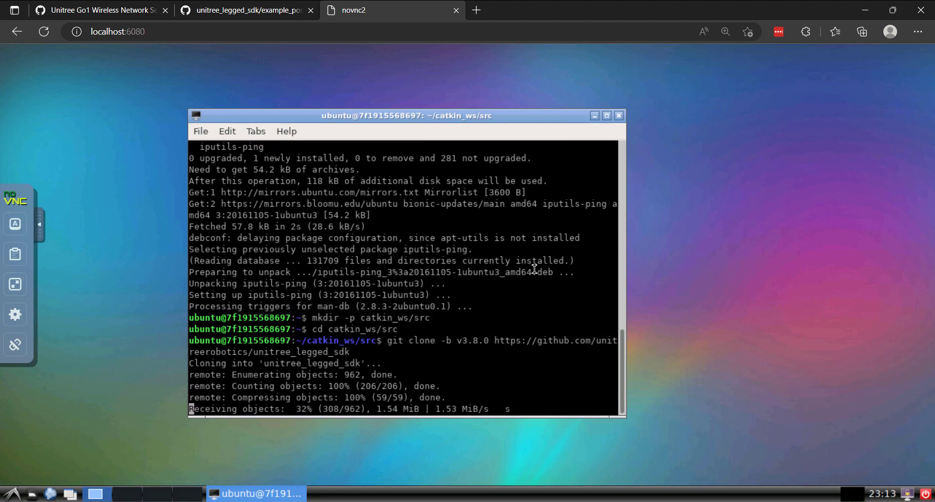
Build the SDK with mkdir build, cmake .. and make inside unitree_legged_sdk
{"action": "left_click", "coordinate": [98, 10]}
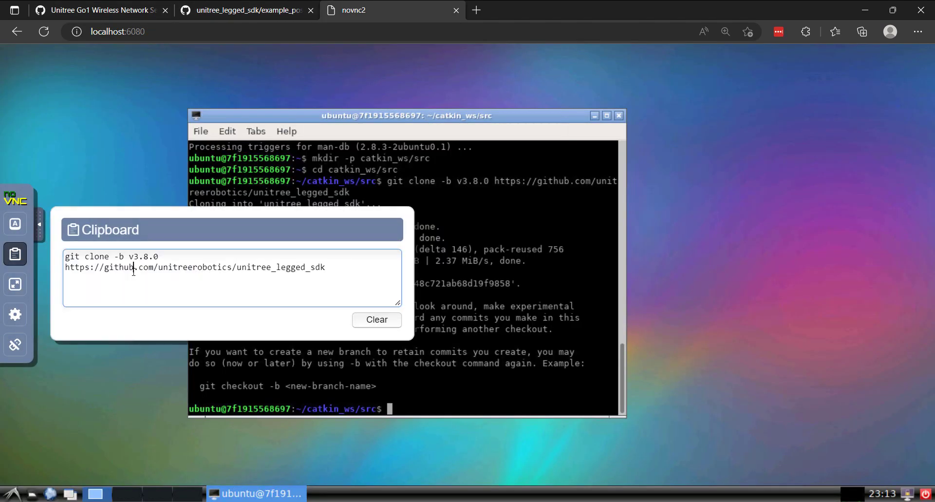
{"action": "type", "text": "cd unitree_legged_sdk && mkdir build && cd build && cmake .. && make"}
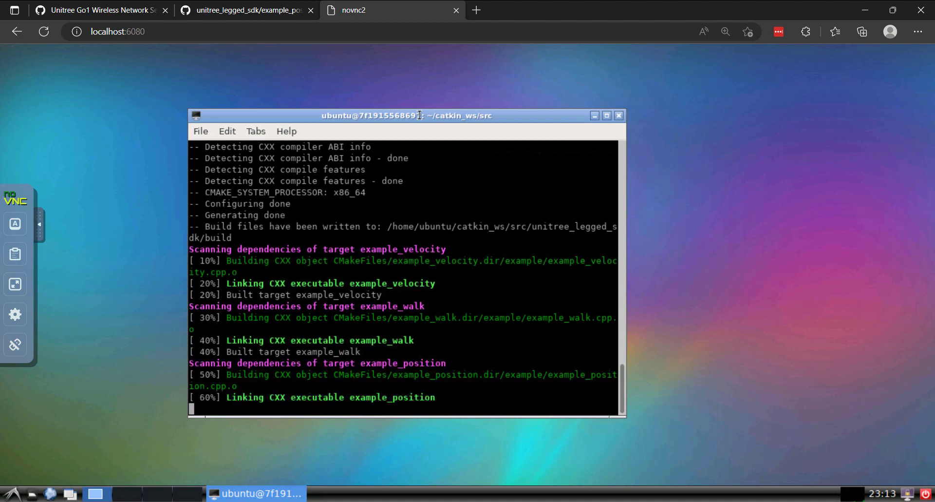
{"action": "left_click", "coordinate": [244, 10]}
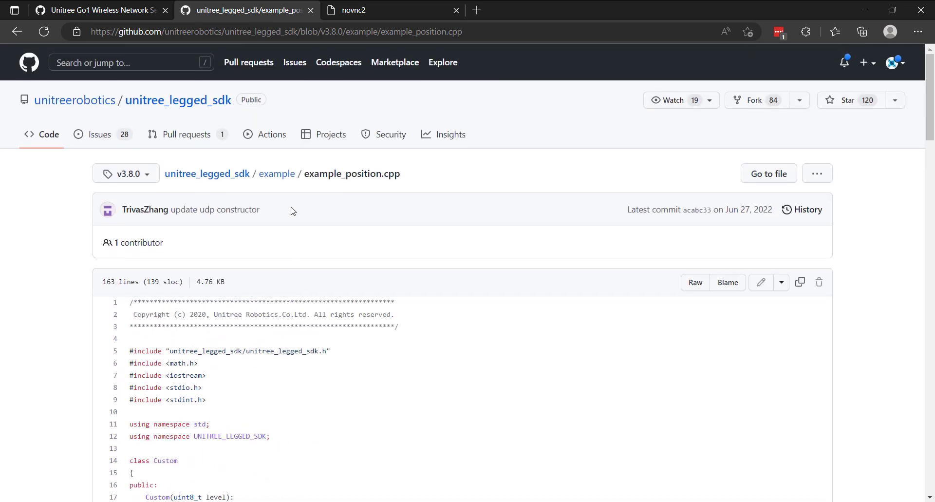
View example_position.cpp in the SDK example folder, then return to the post-build gist steps
{"action": "left_click", "coordinate": [277, 174]}
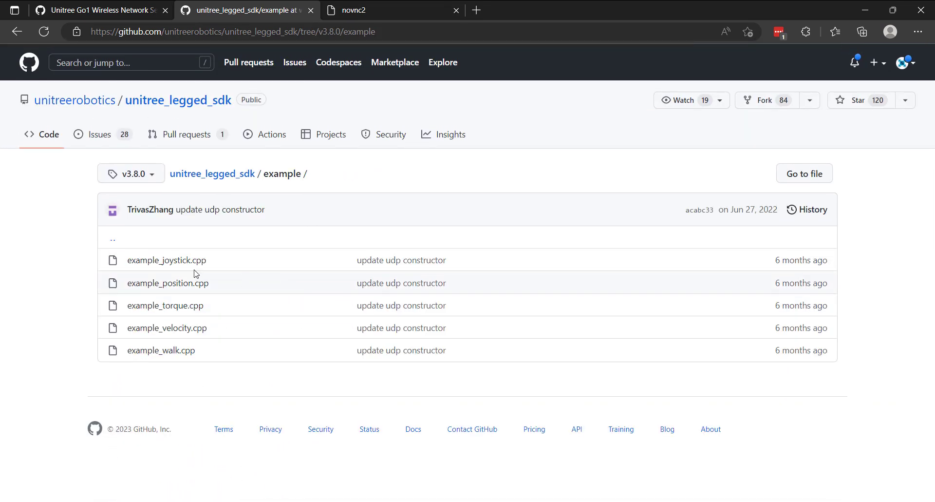
{"action": "left_click", "coordinate": [167, 282]}
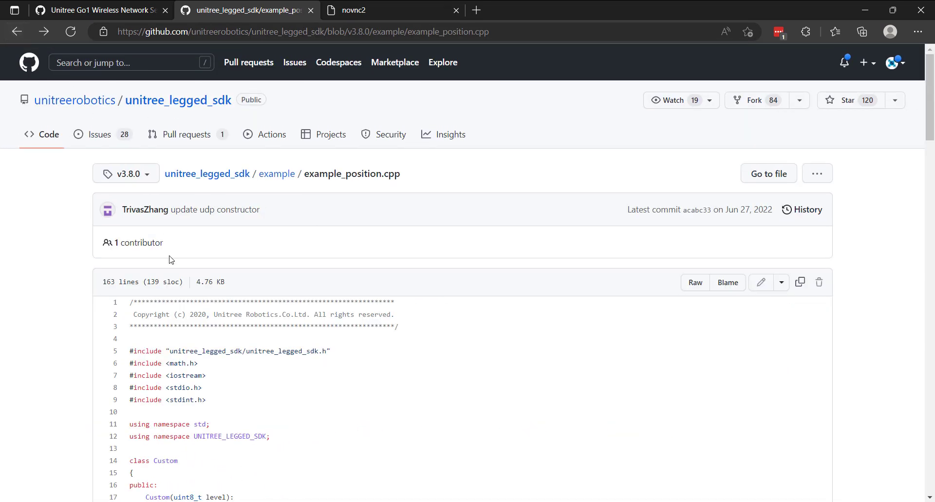
{"action": "left_click", "coordinate": [99, 9]}
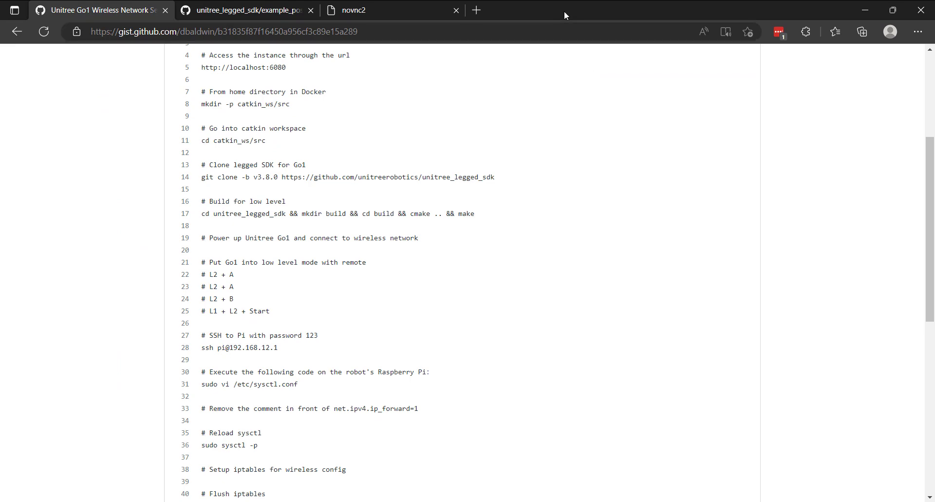
{"action": "scroll", "scroll_direction": "down", "scroll_amount": 3}
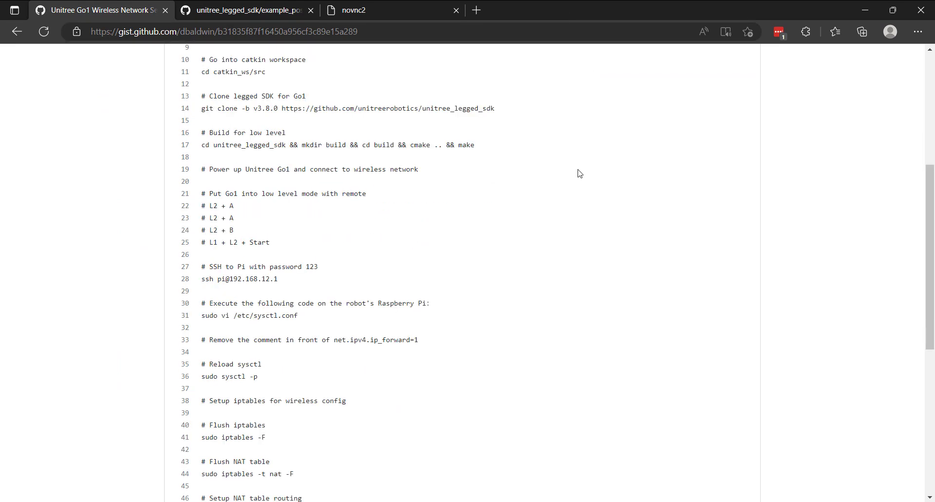
{"action": "mouse_move", "coordinate": [533, 201]}
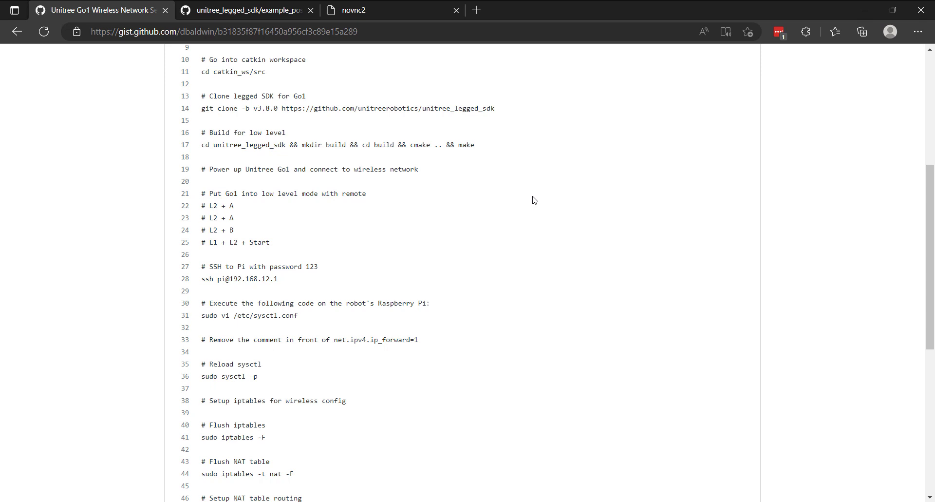
{"action": "mouse_move", "coordinate": [211, 200]}
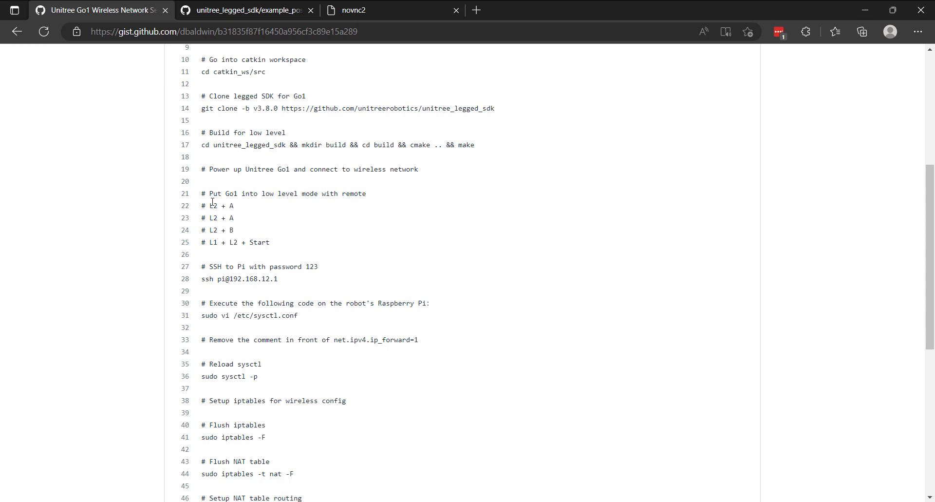
{"action": "mouse_move", "coordinate": [489, 221]}
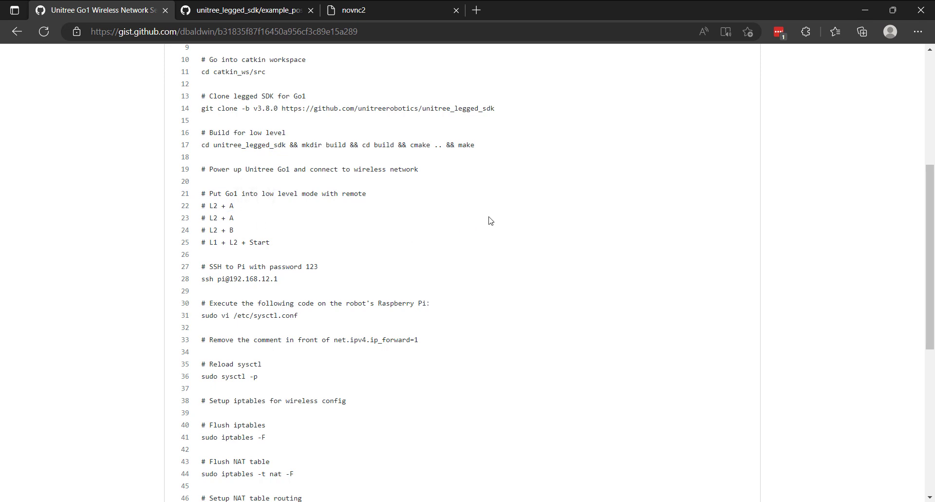
{"action": "mouse_move", "coordinate": [373, 232]}
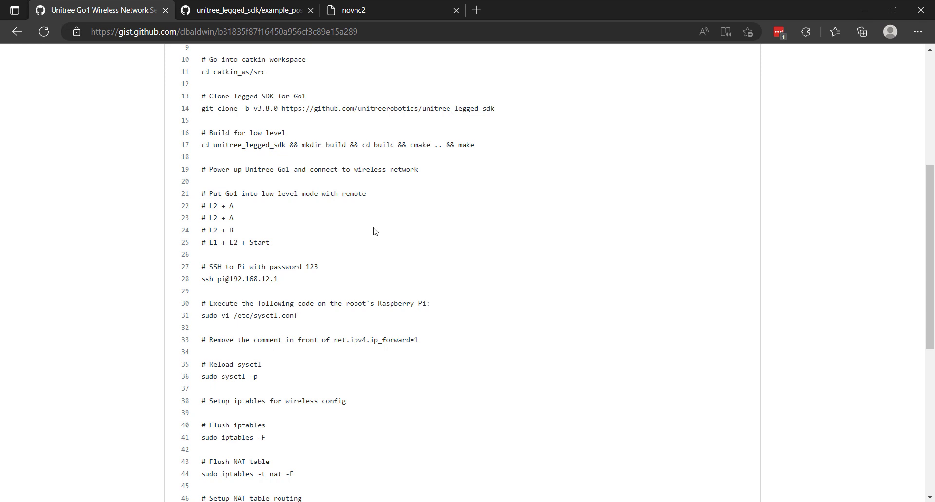
{"action": "mouse_move", "coordinate": [325, 239]}
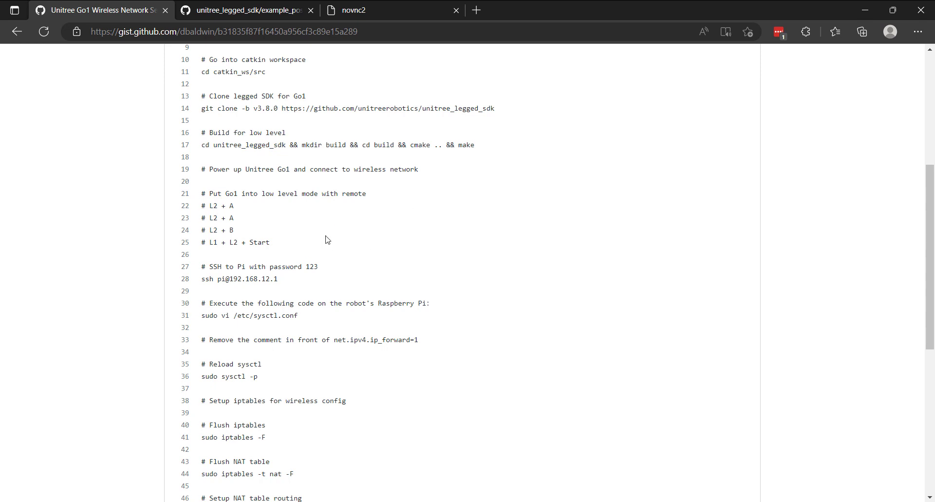
{"action": "mouse_move", "coordinate": [448, 254]}
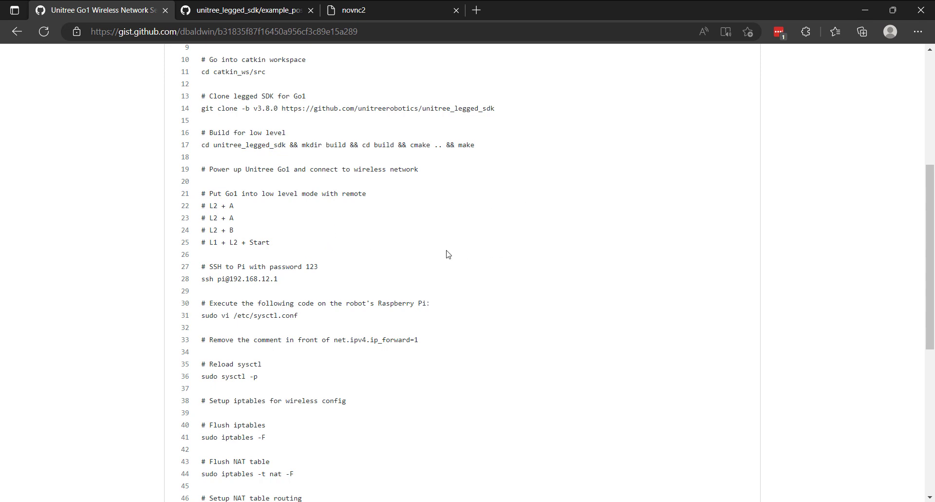
{"action": "mouse_move", "coordinate": [293, 243]}
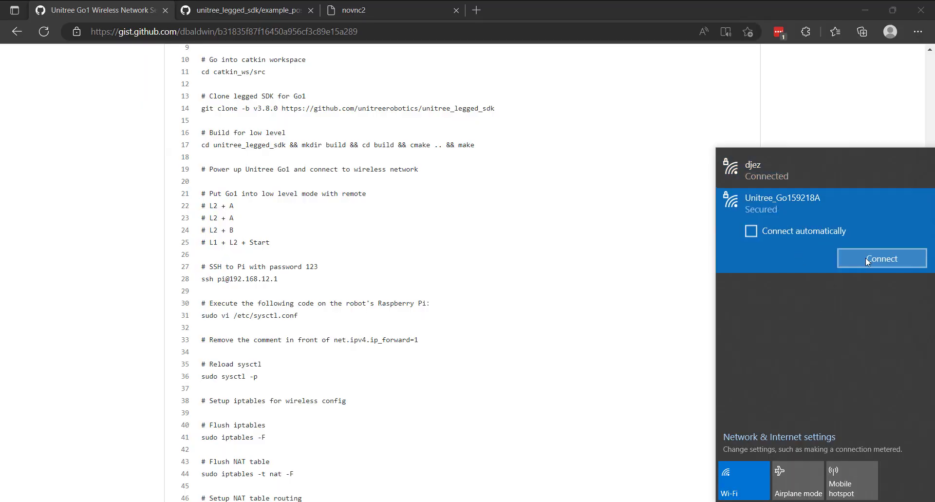
Connect the PC to the Unitree_Go159218A Wi-Fi network
{"action": "left_click", "coordinate": [881, 258]}
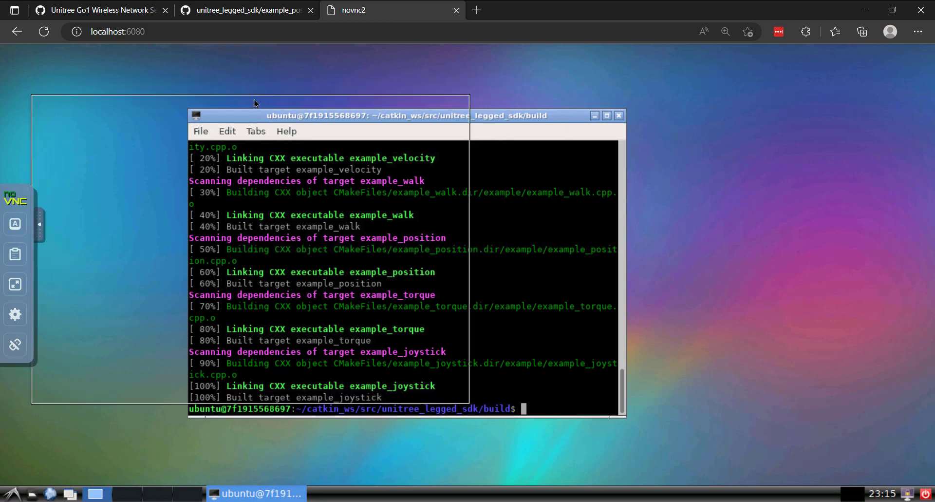
Open a second terminal and ping 192.168.123.10 from the first, stopping it after 100% packet loss
{"action": "left_click", "coordinate": [59, 118]}
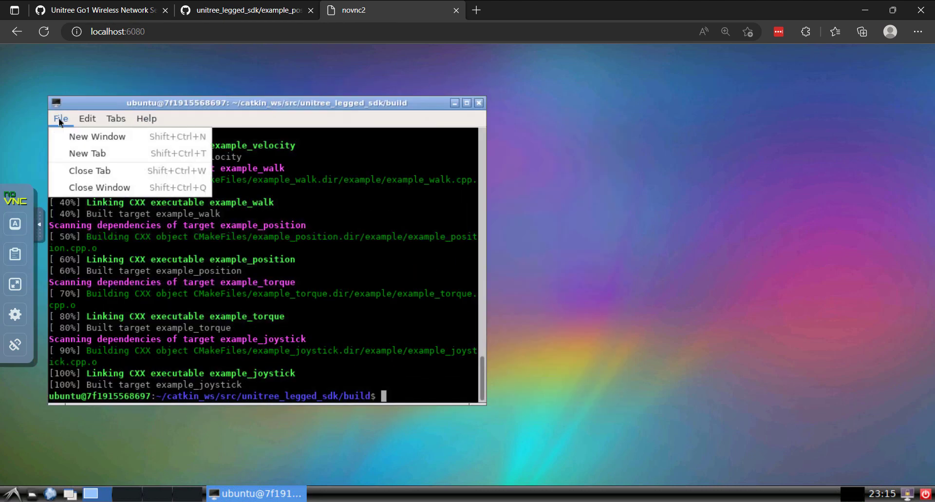
{"action": "left_click", "coordinate": [96, 136]}
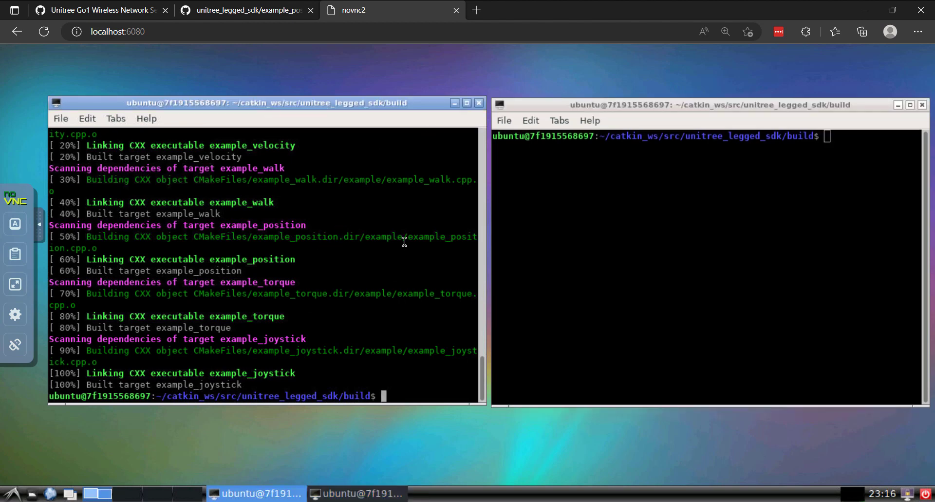
{"action": "mouse_move", "coordinate": [408, 283]}
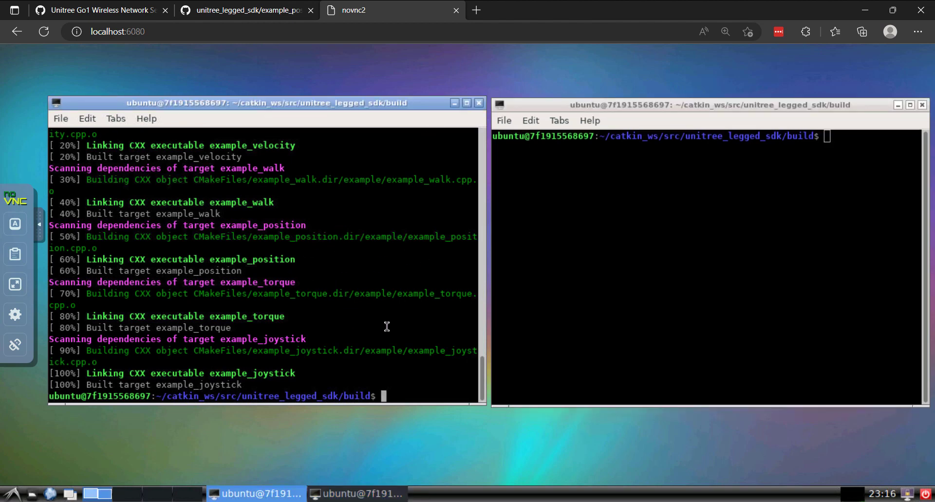
{"action": "left_click", "coordinate": [725, 270]}
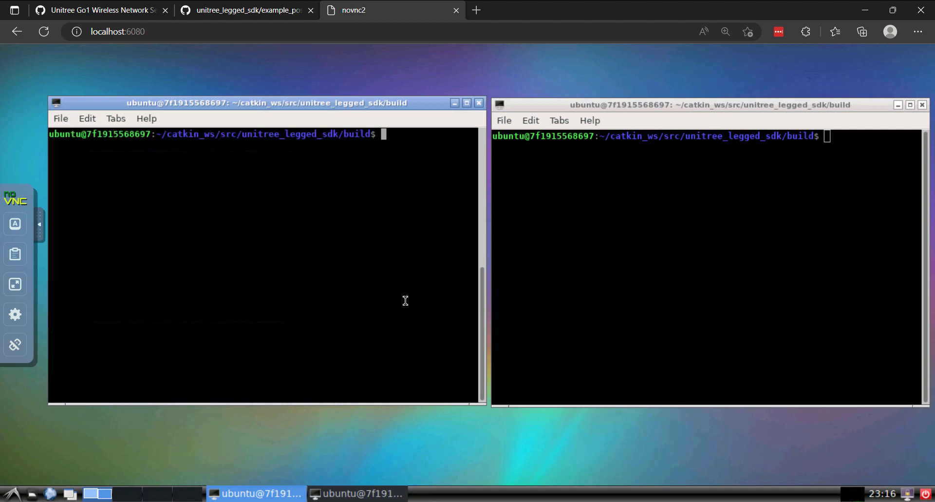
{"action": "type", "text": "ping 192.1"}
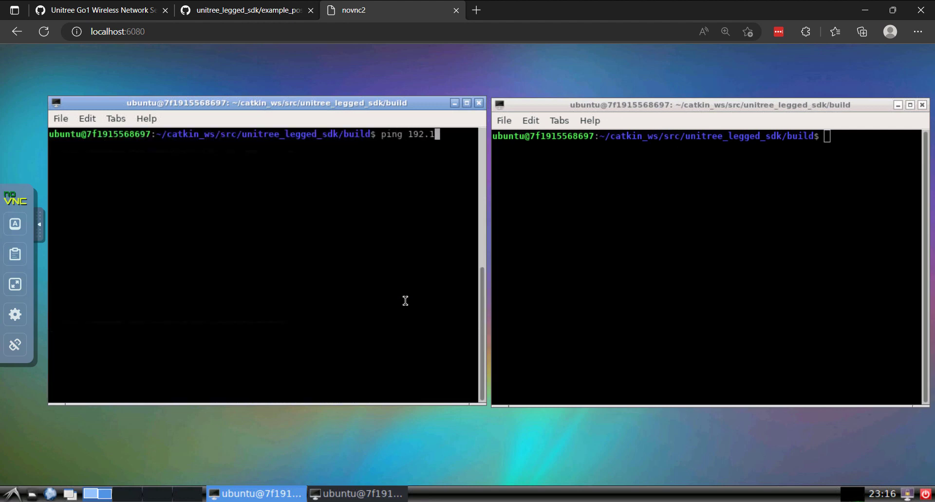
{"action": "type", "text": "68.123.10"}
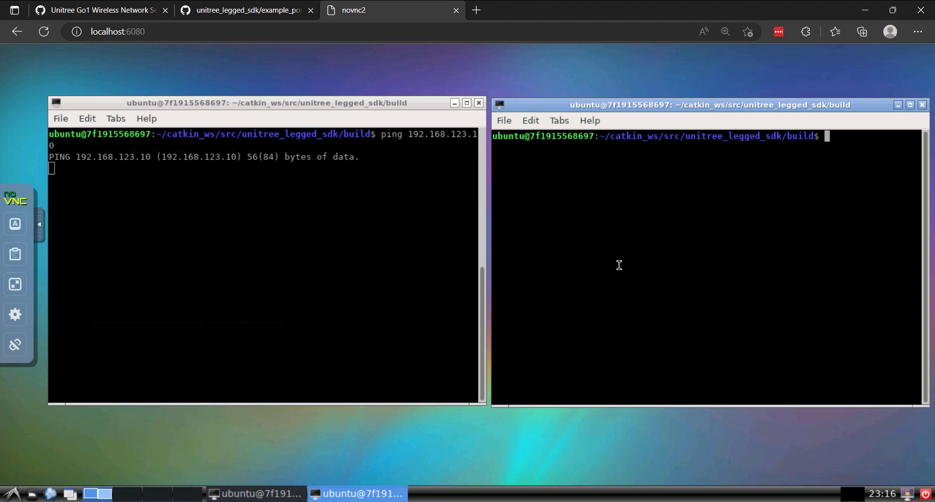
{"action": "key", "text": "ctrl+c"}
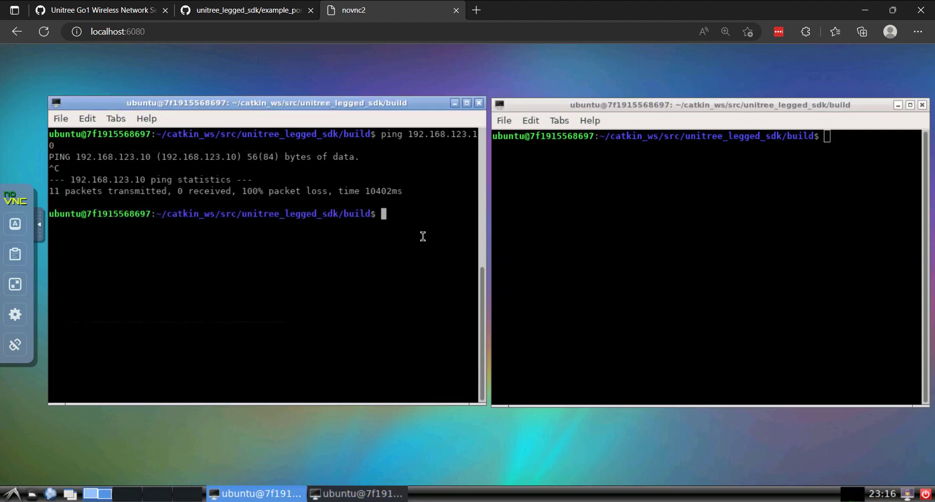
{"action": "left_click", "coordinate": [96, 10]}
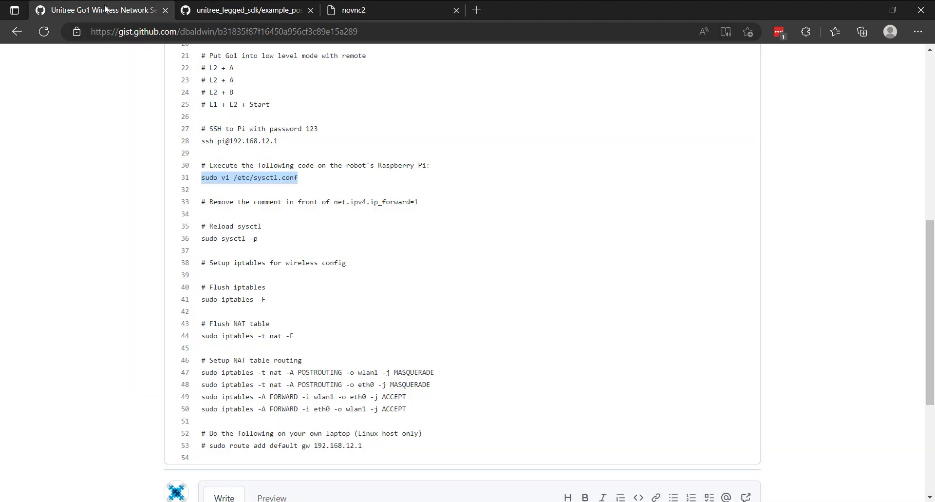
{"action": "left_click", "coordinate": [352, 10]}
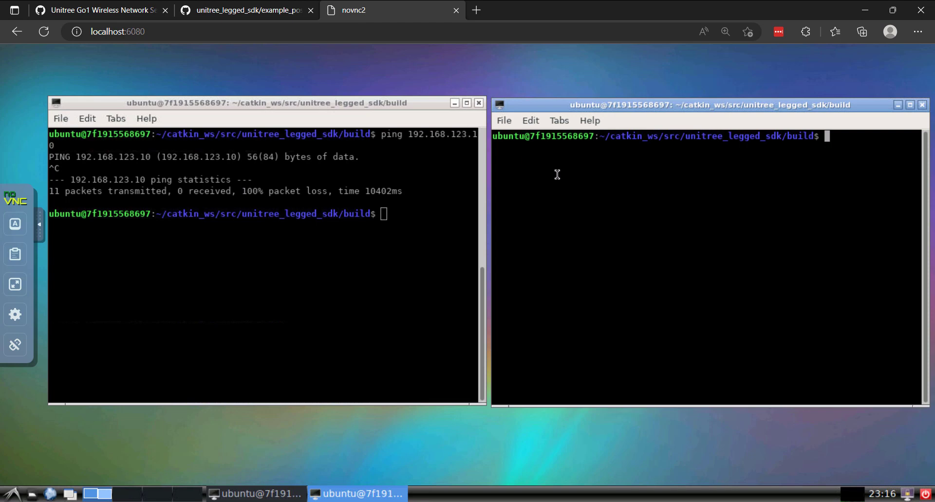
{"action": "type", "text": "ssh pi@"}
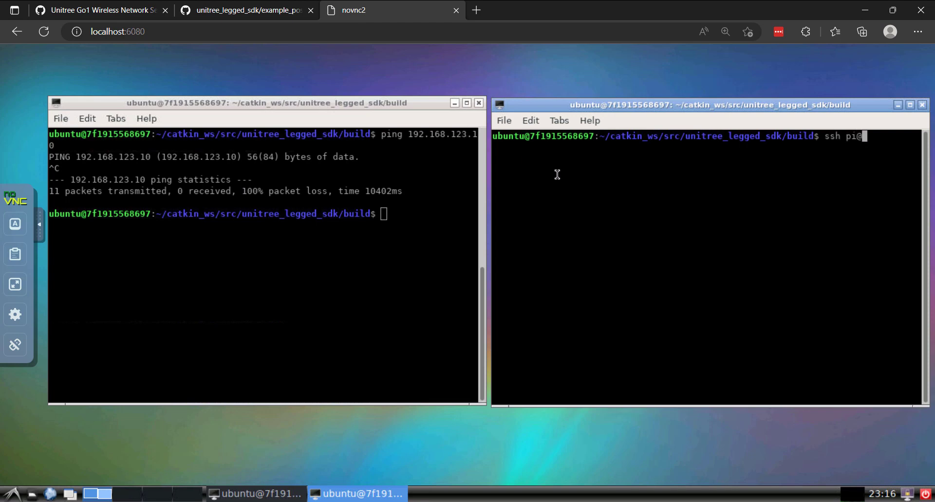
{"action": "type", "text": "192.168.12.1"}
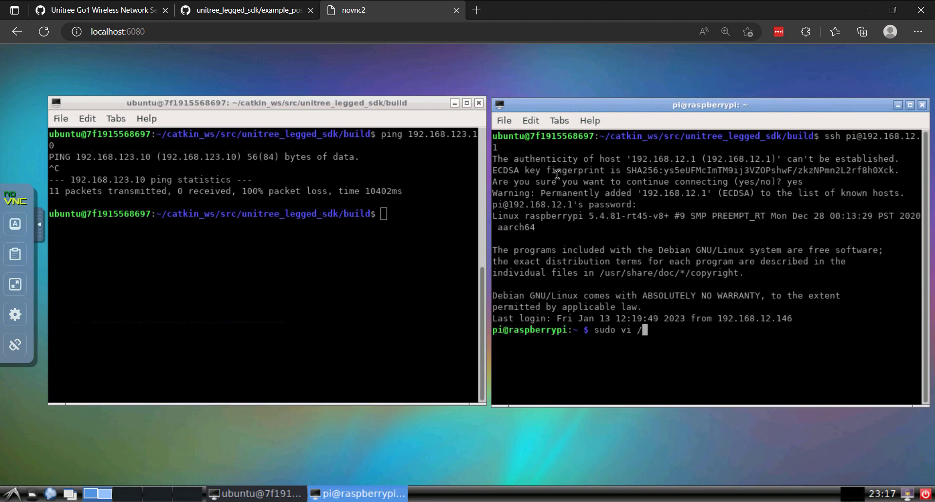
{"action": "type", "text": "et"}
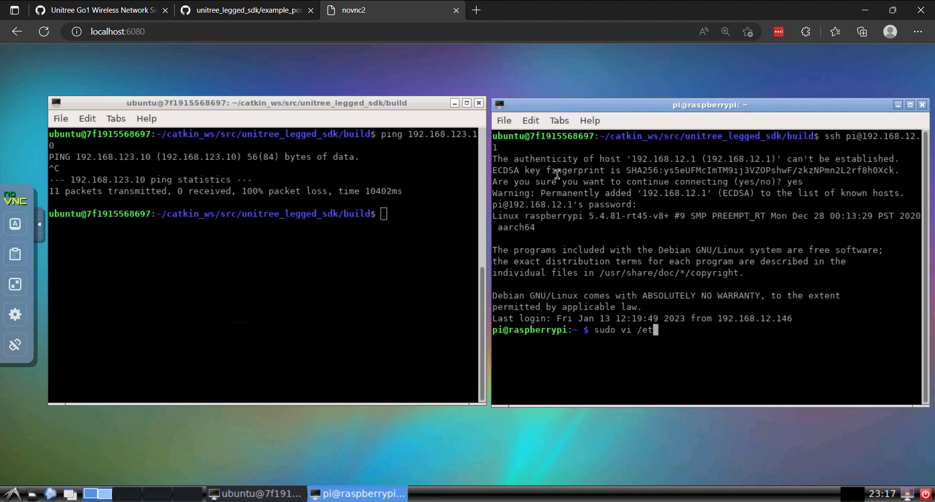
{"action": "type", "text": "c/"}
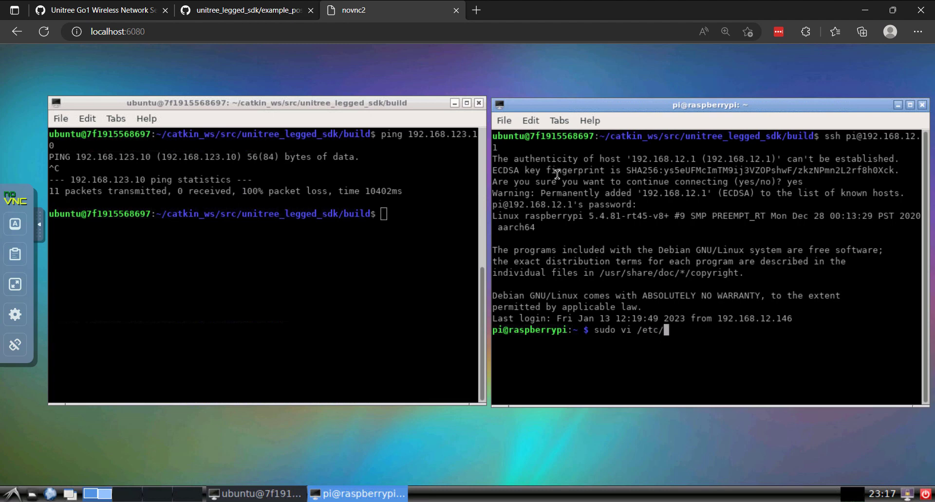
{"action": "type", "text": "sysctl"}
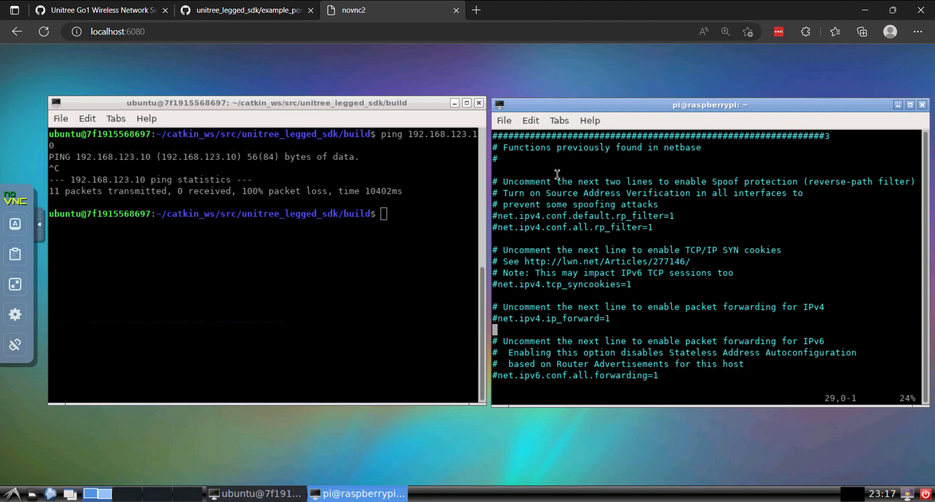
Uncomment net.ipv4.ip_forward=1 in /etc/sysctl.conf, save with :wq, reload via sudo sysctl -p, and return to the gist
{"action": "key", "text": "Up"}
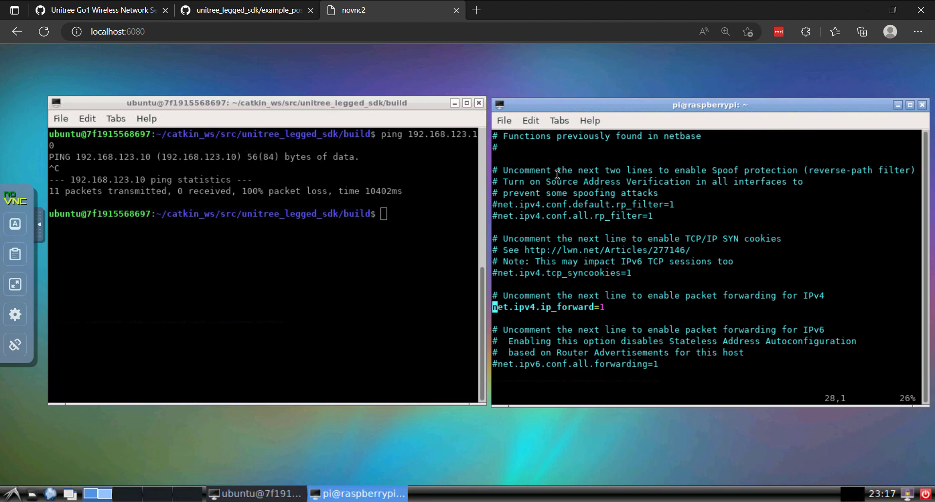
{"action": "type", "text": ":wq"}
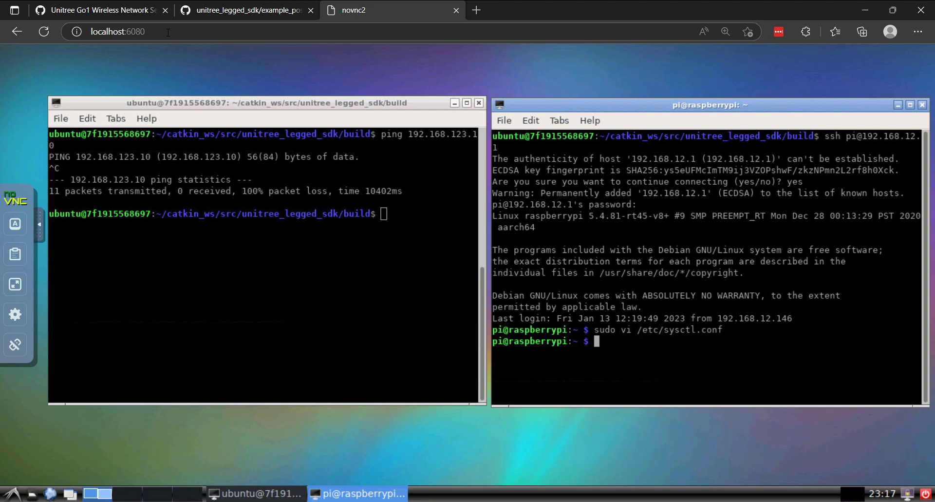
{"action": "type", "text": "sudo sysctl -p"}
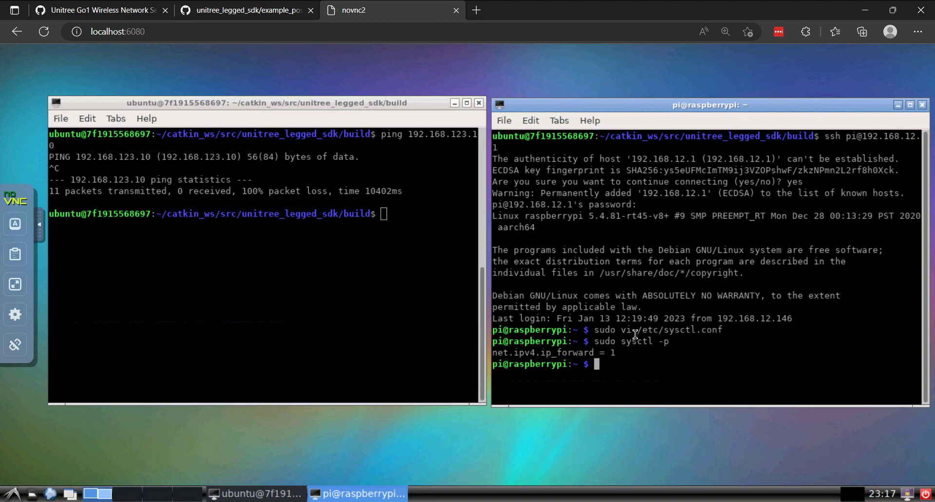
{"action": "mouse_move", "coordinate": [623, 348]}
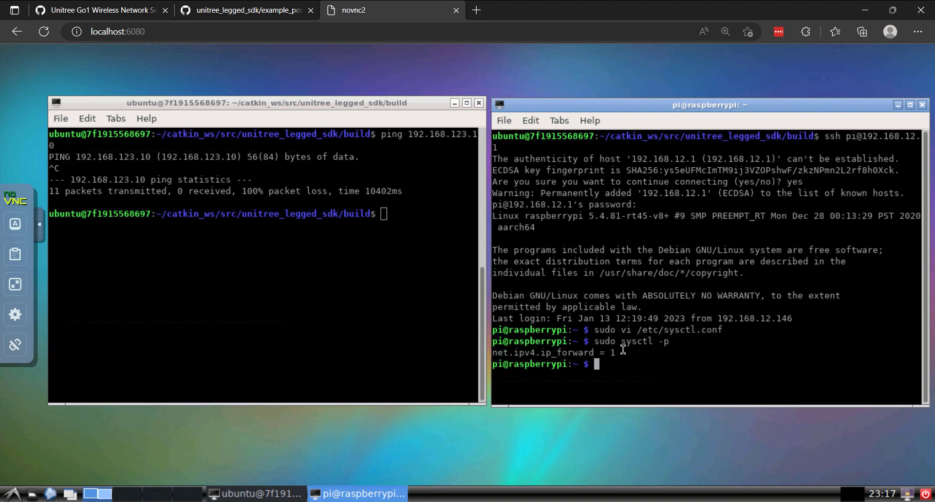
{"action": "left_click", "coordinate": [102, 9]}
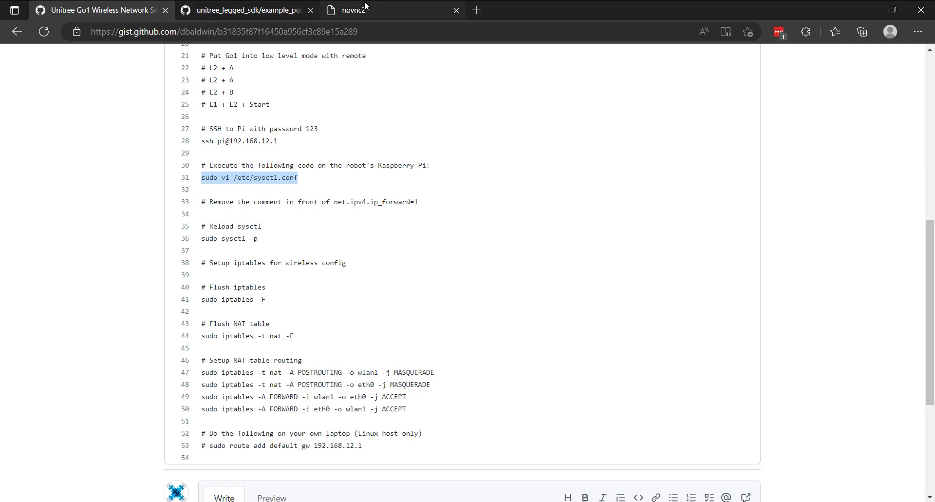
Copy the gist's iptables flush and NAT routing commands (lines 40–50)
{"action": "scroll", "scroll_direction": "down", "scroll_amount": 3}
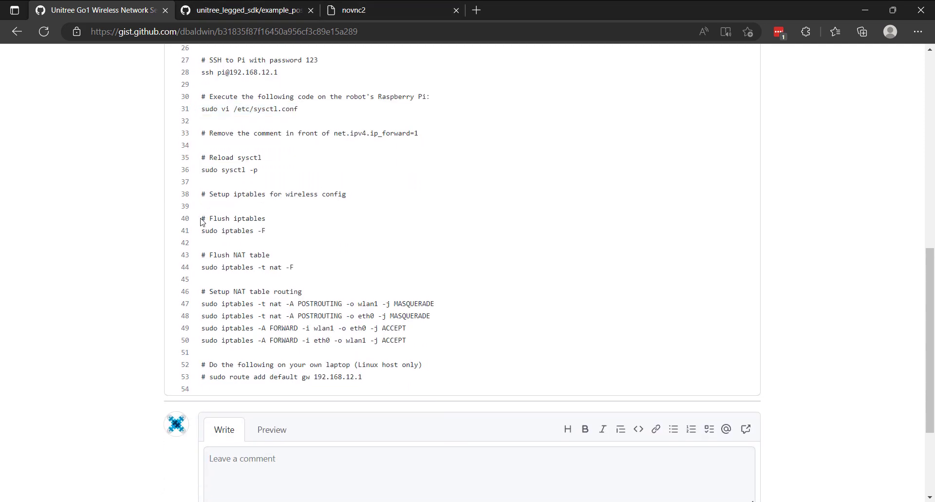
{"action": "left_click_drag", "start_coordinate": [201, 218], "coordinate": [406, 340]}
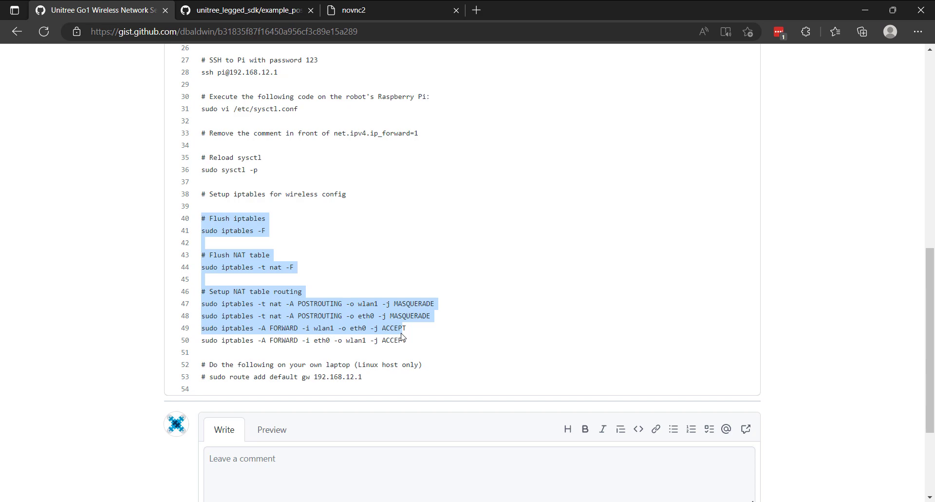
{"action": "right_click", "coordinate": [402, 337]}
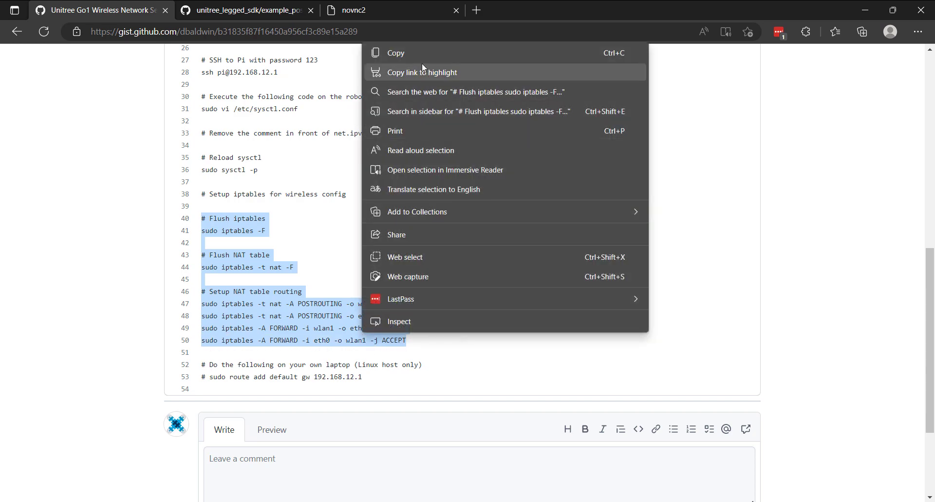
{"action": "left_click", "coordinate": [393, 53]}
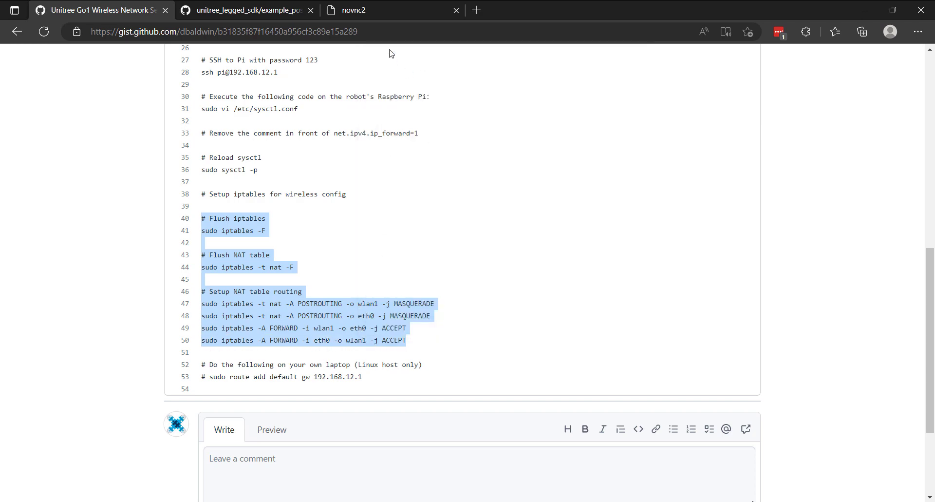
Switch to the novnc2 remote desktop and show its clipboard panel with the copied commands
{"action": "left_click", "coordinate": [350, 9]}
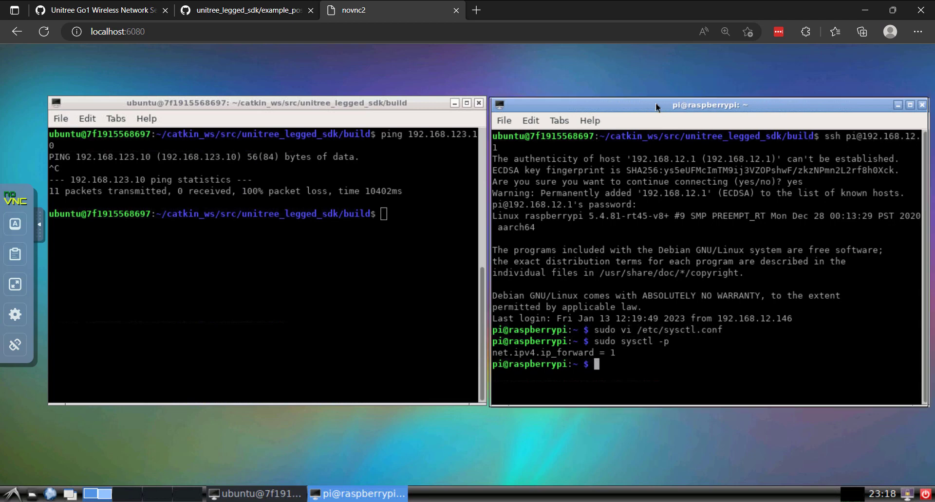
{"action": "left_click", "coordinate": [14, 253]}
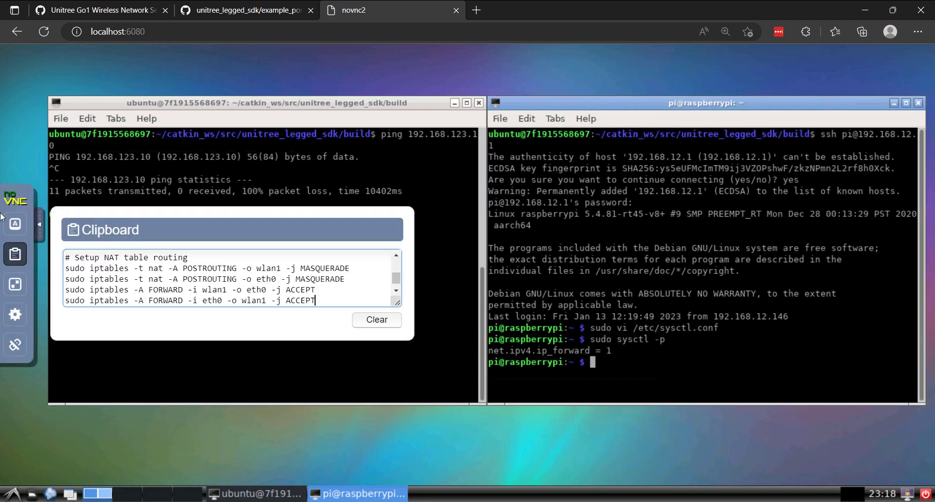
Paste and run the iptables NAT rules on the Pi, then start ping 192.168.123.10 from the ubuntu terminal
{"action": "right_click", "coordinate": [680, 350]}
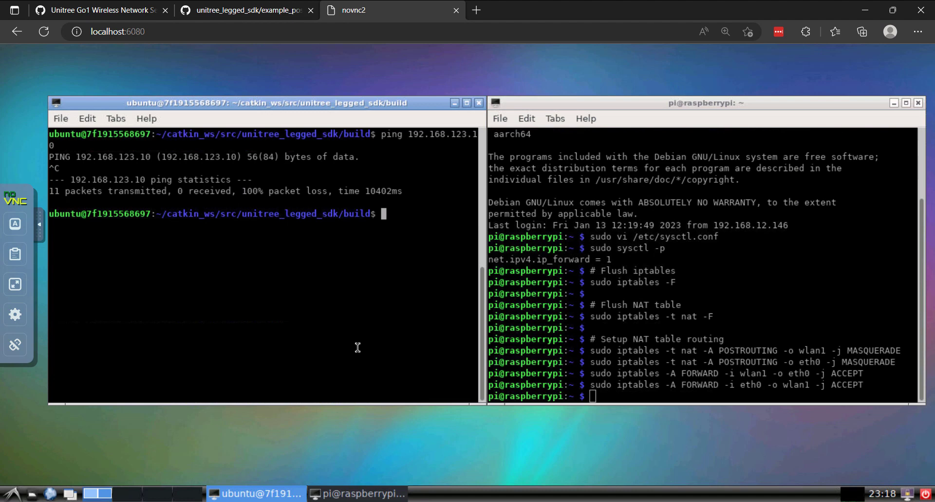
{"action": "mouse_move", "coordinate": [358, 108]}
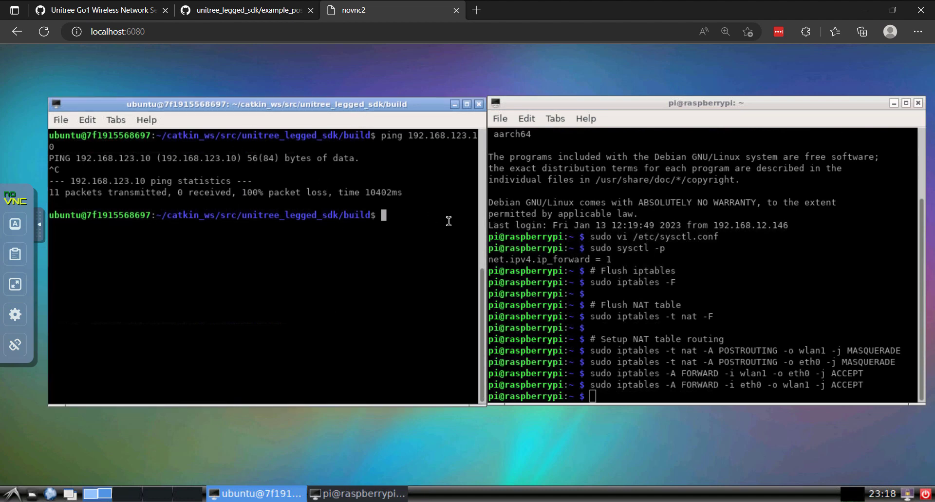
{"action": "mouse_move", "coordinate": [390, 233]}
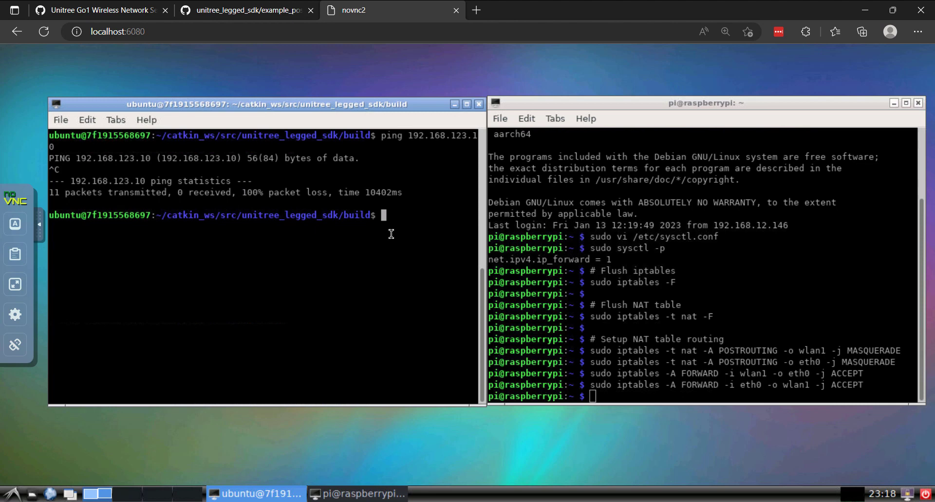
{"action": "mouse_move", "coordinate": [401, 261]}
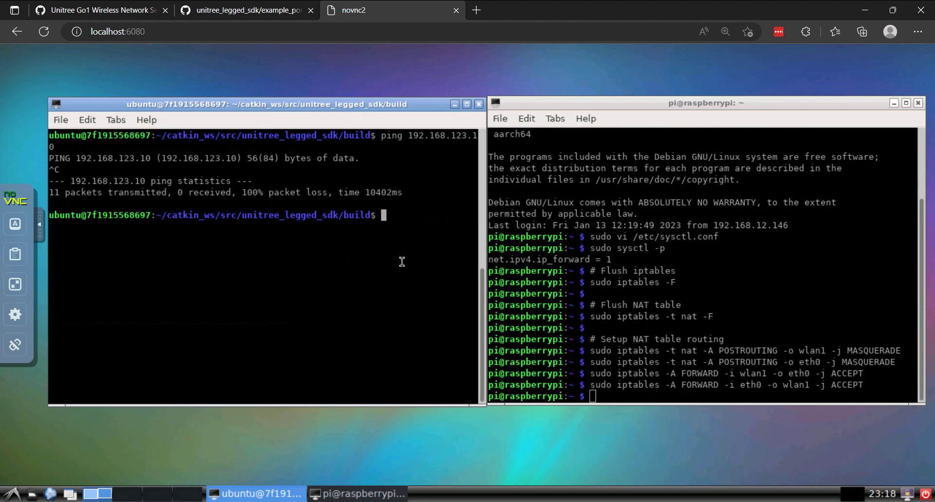
{"action": "type", "text": "ping 192.168.123.10"}
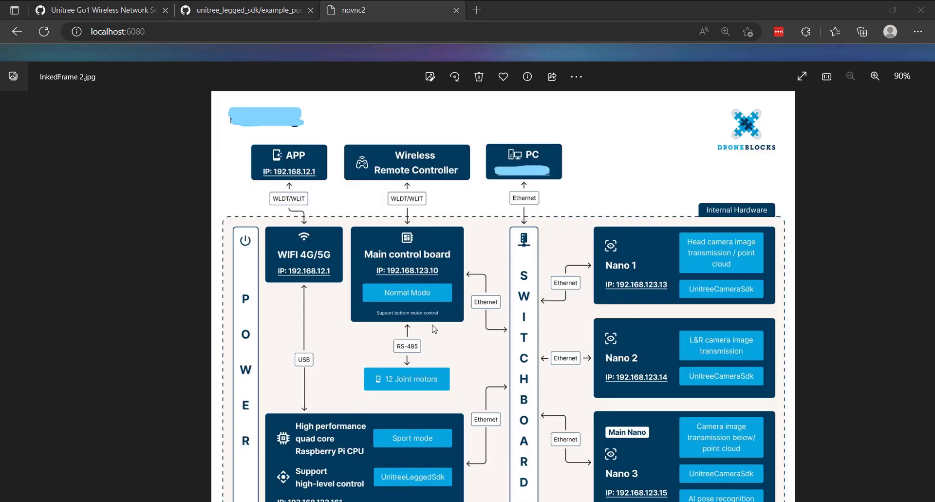
{"action": "mouse_move", "coordinate": [301, 410]}
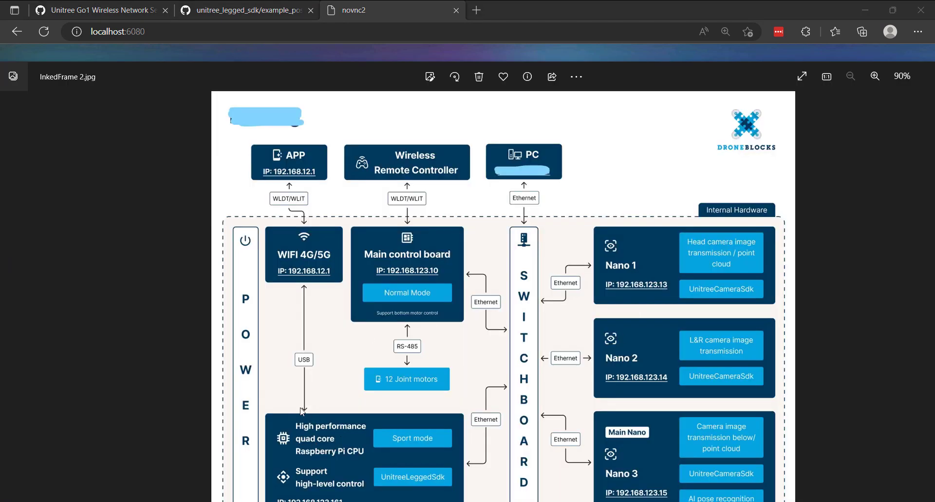
{"action": "mouse_move", "coordinate": [396, 271]}
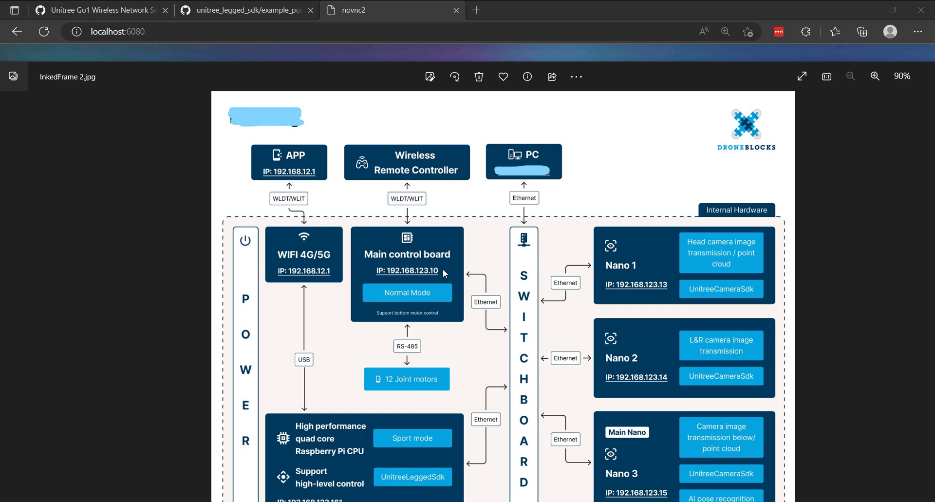
{"action": "mouse_move", "coordinate": [380, 381]}
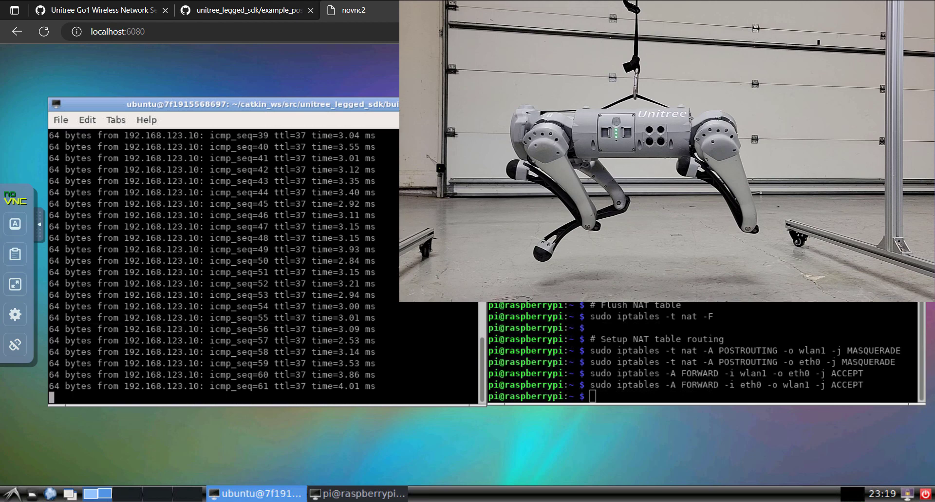
Stop the ping to check for zero packet loss, list the build folder, and run ./example_position
{"action": "key", "text": "ctrl+c"}
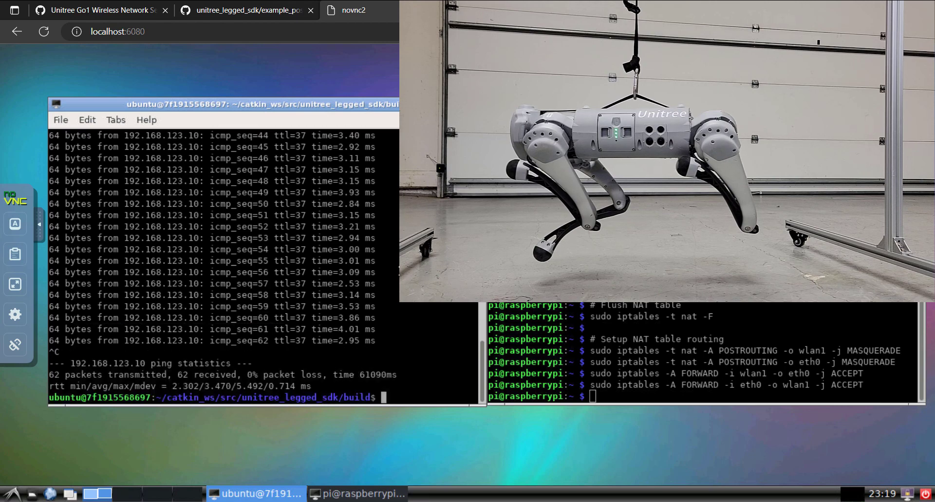
{"action": "type", "text": "ls"}
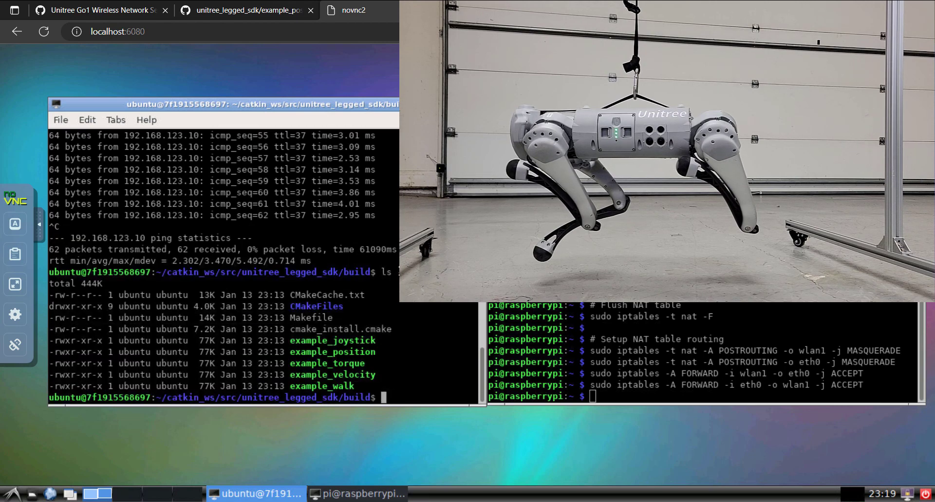
{"action": "type", "text": "./example_"}
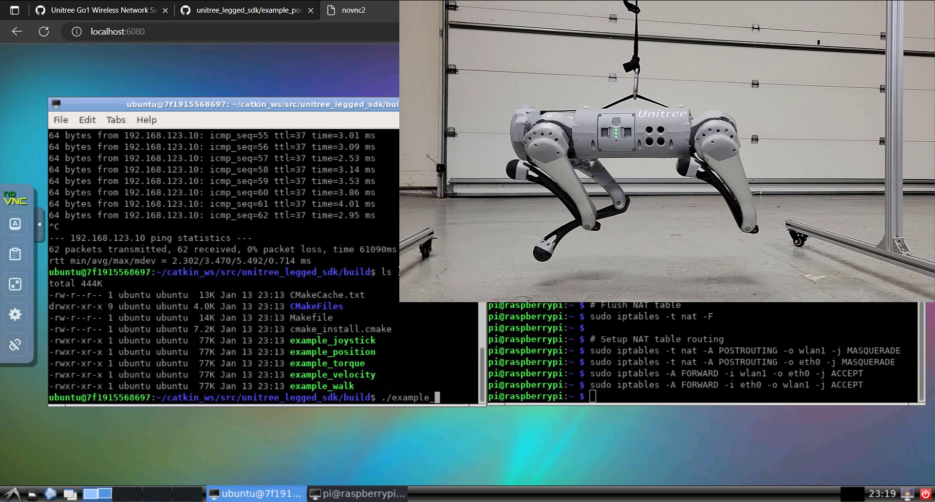
{"action": "type", "text": "position"}
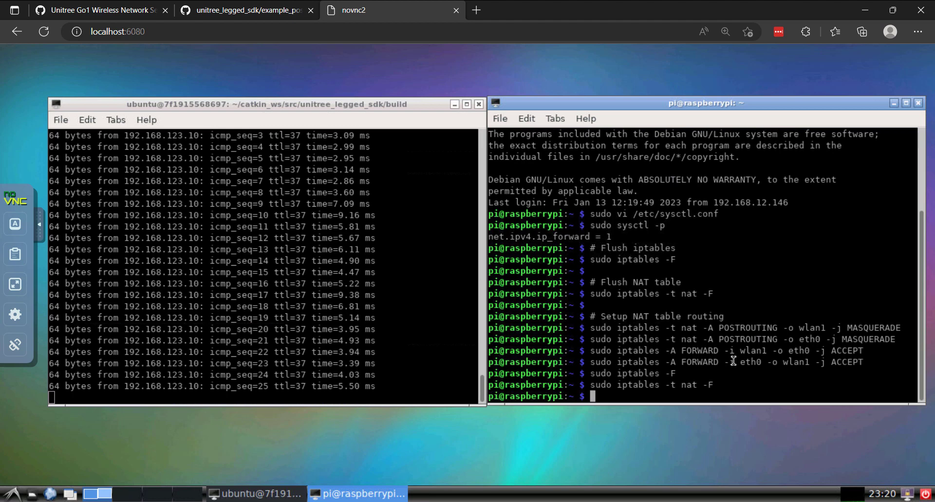
Stop and restart the ping to 192.168.123.1, enter the sudo iptables FORWARD eth0→wlan1 rule, and return to the gist
{"action": "key", "text": "ctrl+c"}
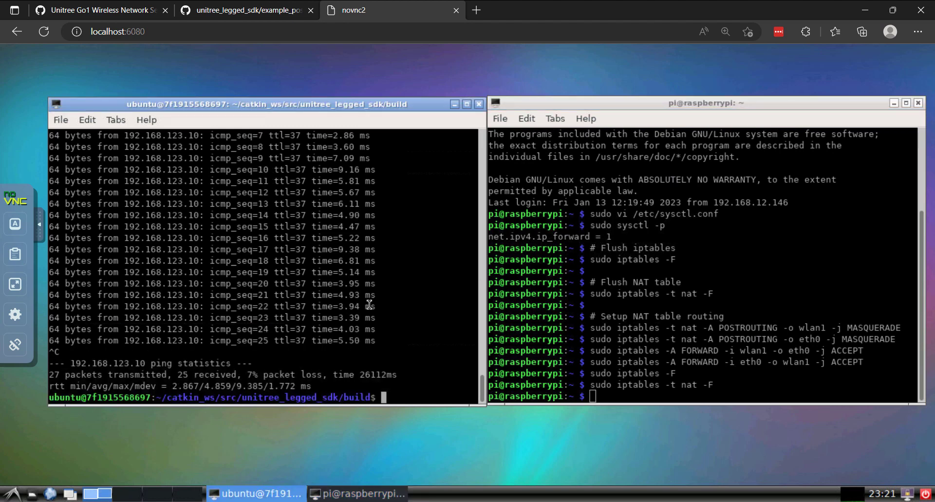
{"action": "type", "text": "ping 192.168.123.10"}
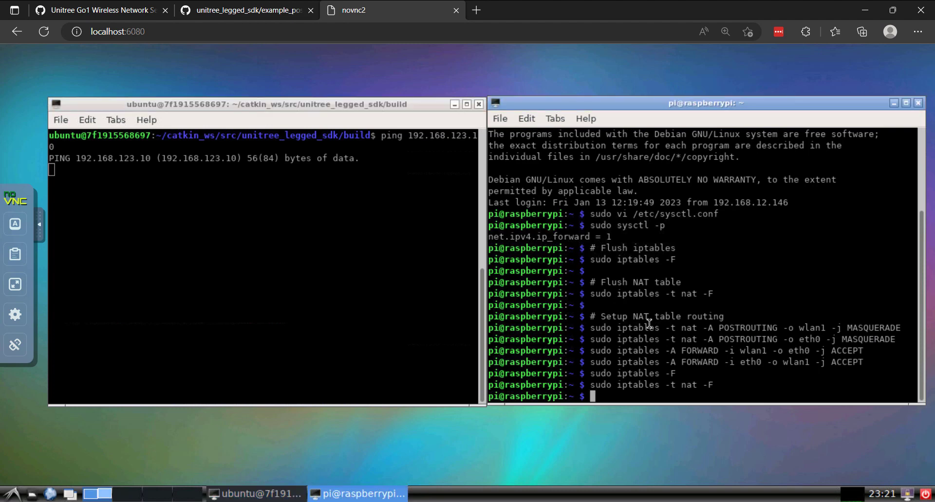
{"action": "type", "text": "sudo iptables -A FORWARD -i eth0 -o wlan1 -j ACCEPT"}
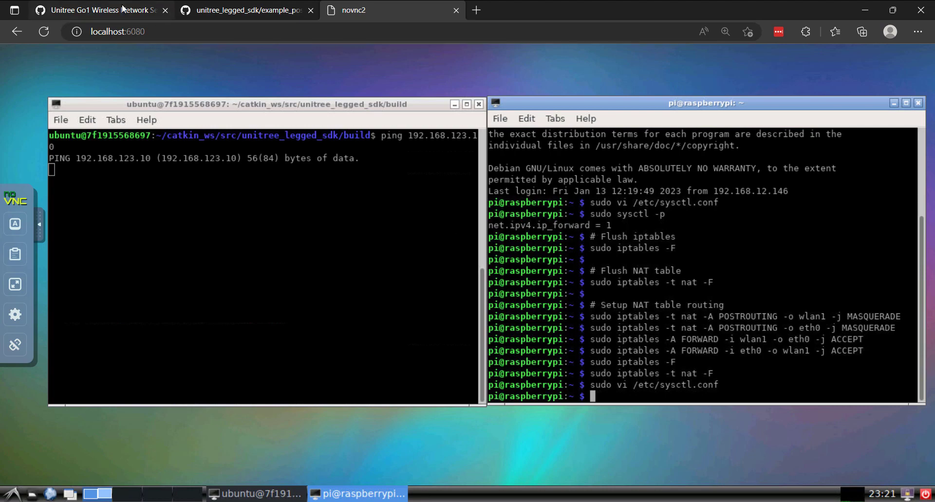
{"action": "left_click", "coordinate": [96, 9]}
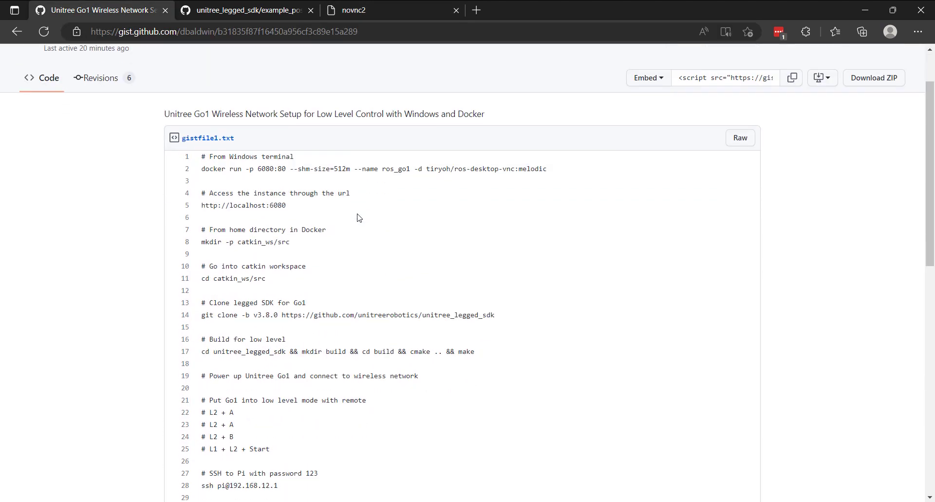